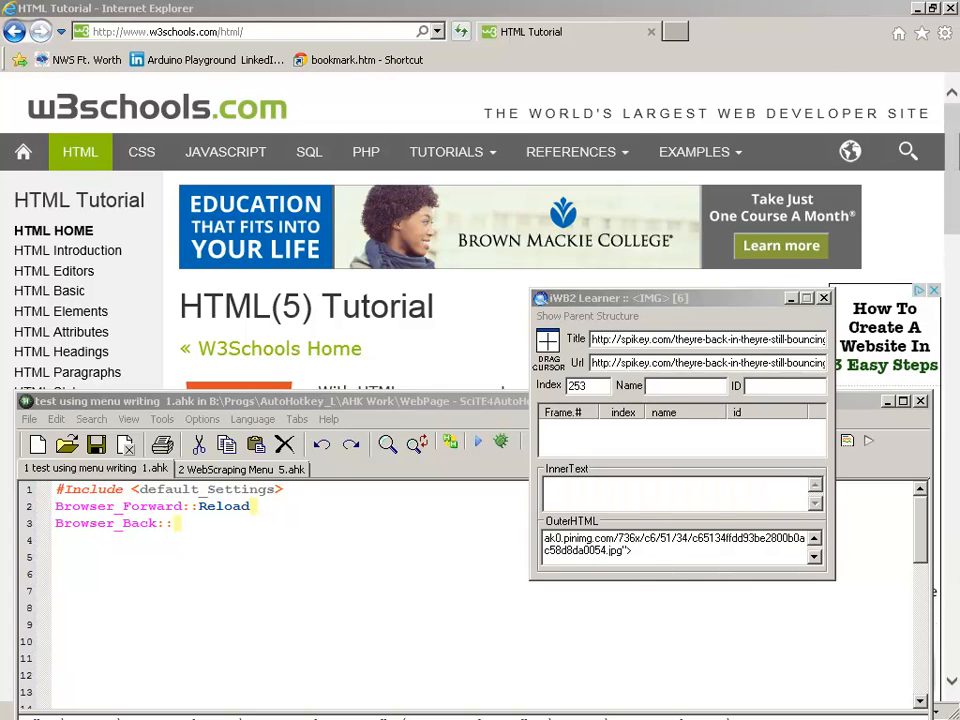
mouse_move(389, 687)
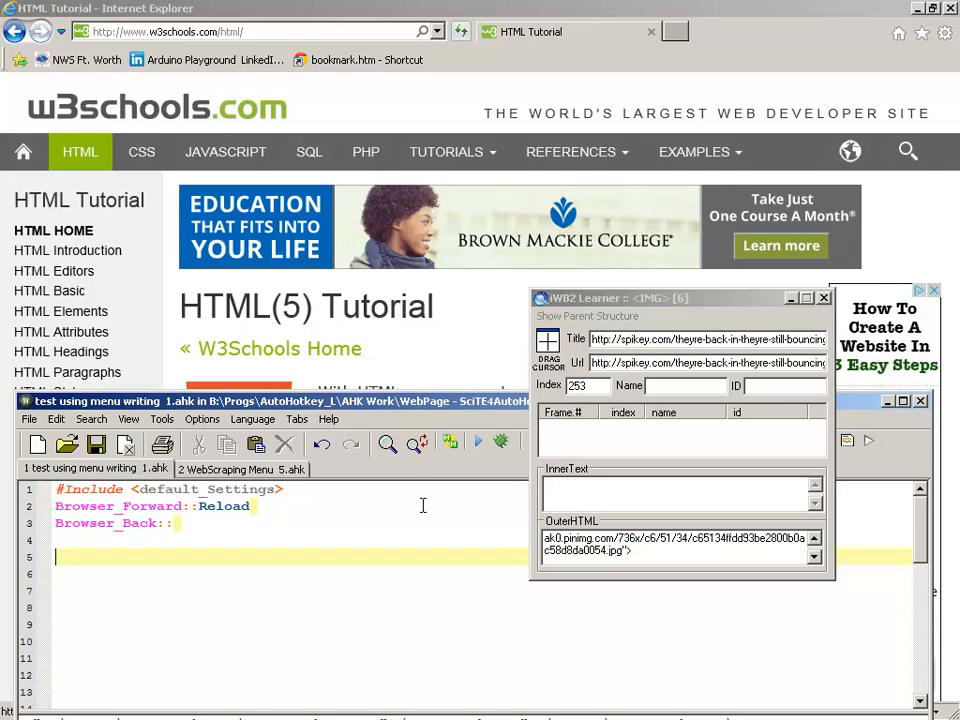
mouse_move(765, 487)
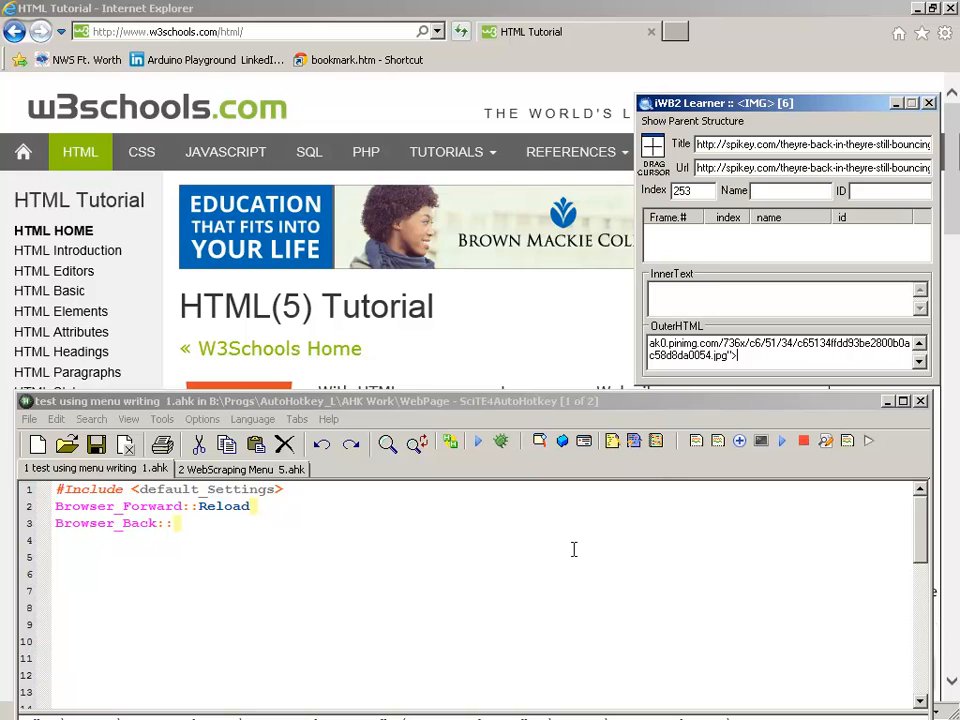
mouse_move(569, 566)
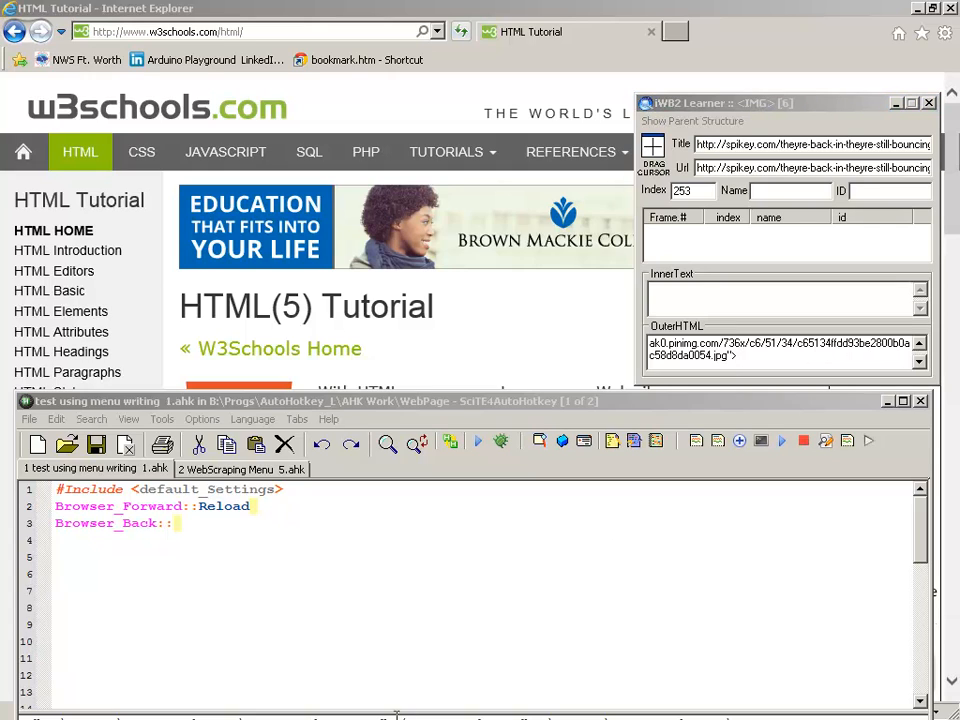
Insert pwb := WBGet() on line 5 using the web-scripting snippet menu.
click(371, 556)
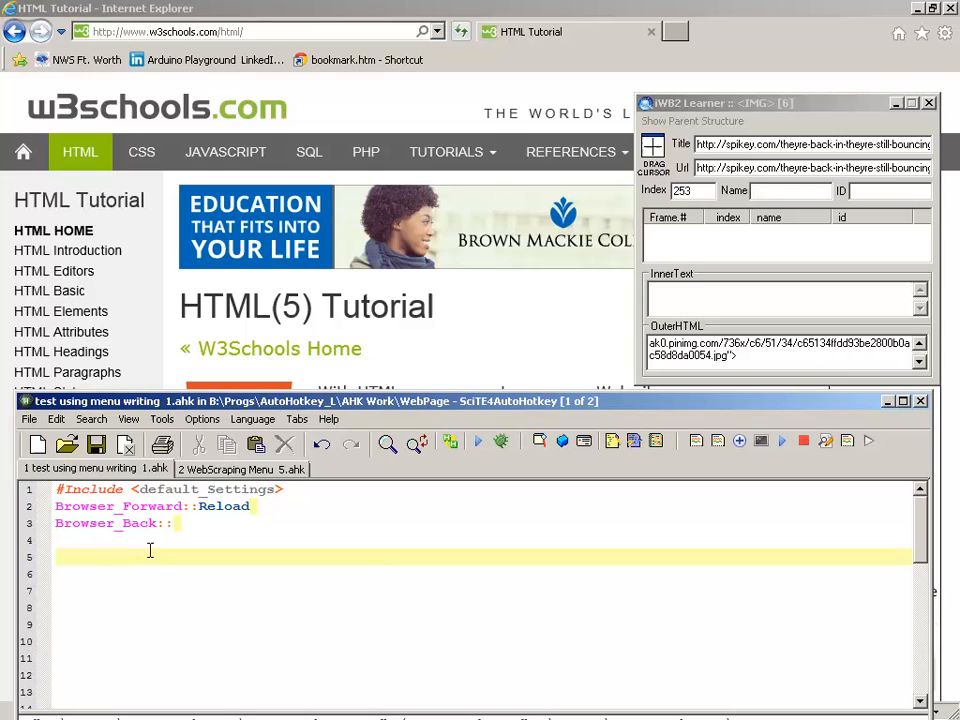
right_click(150, 550)
text(pwb := WBGet()
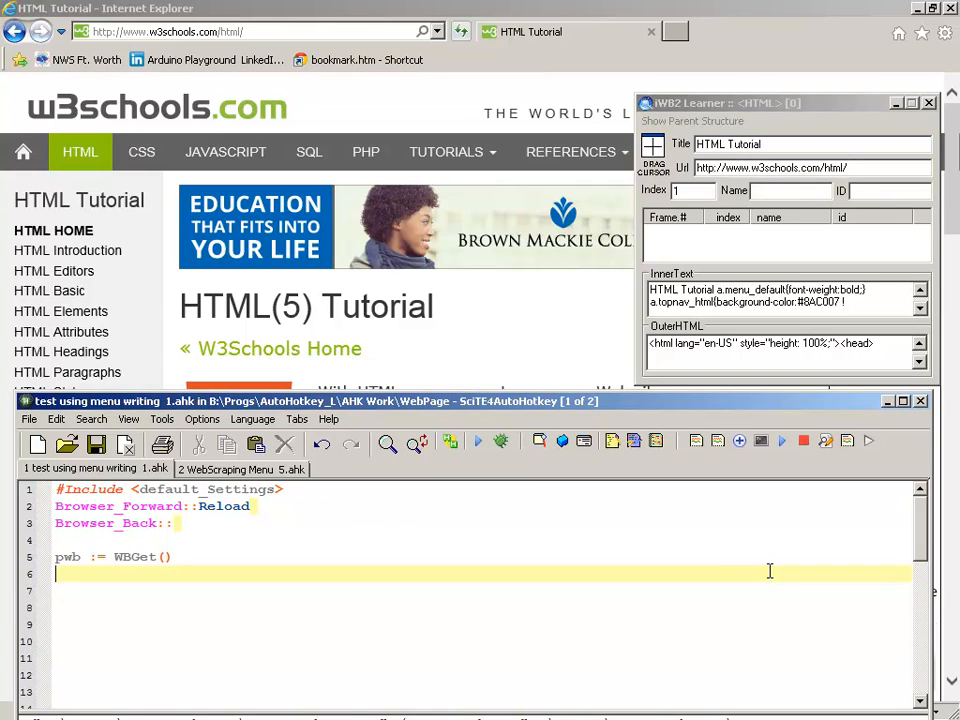
Add MsgBox,,title, % pwb.locationURL on line 6 and run it to show the w3schools URL.
text(ms)
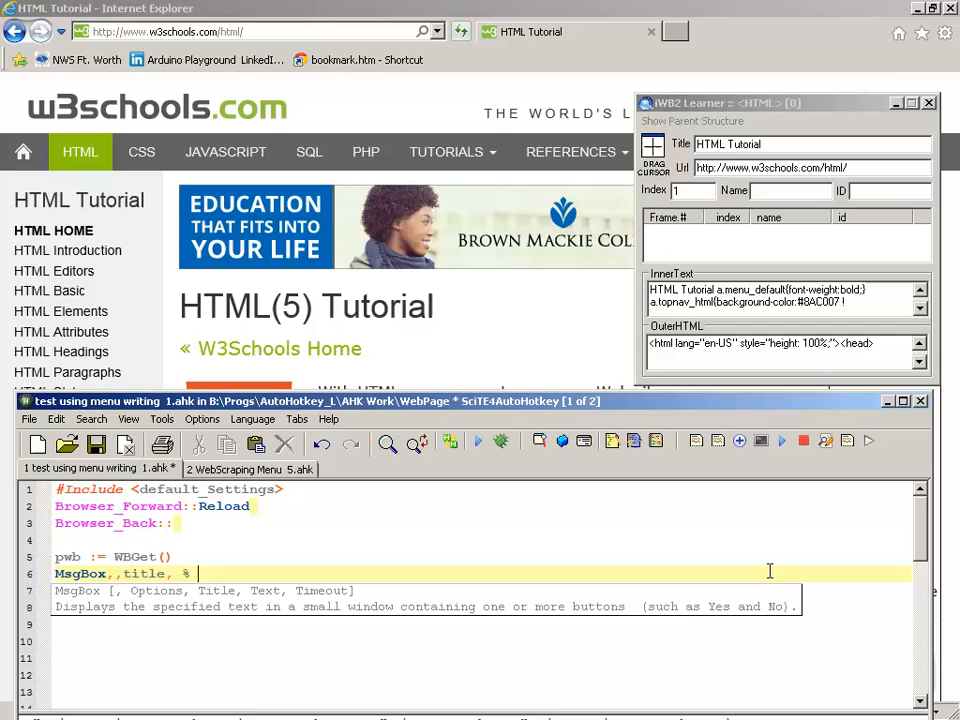
text(pwb.)
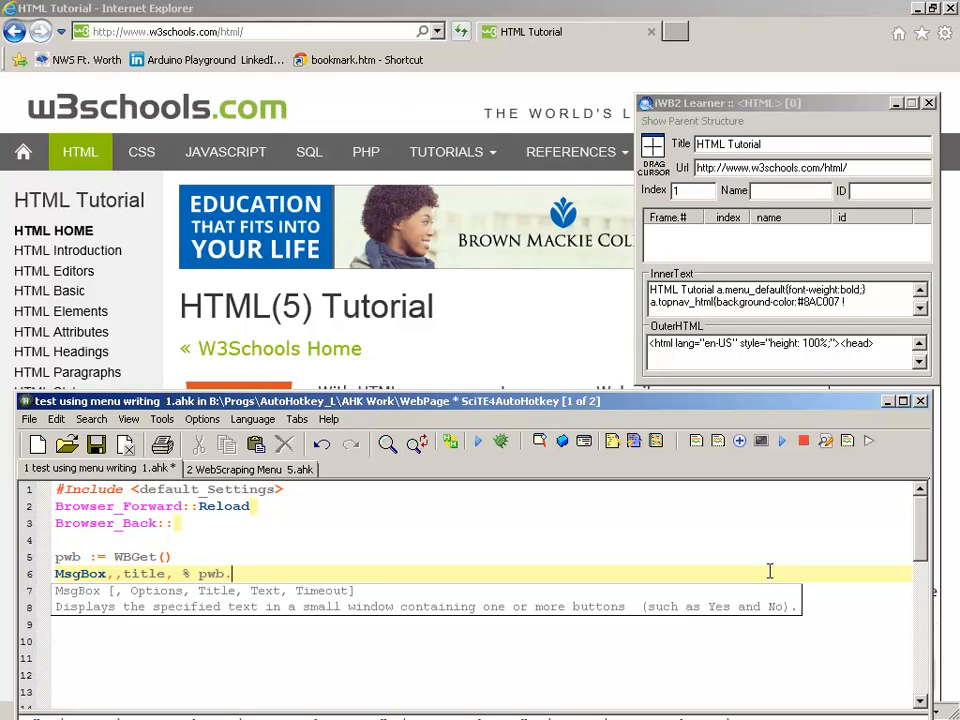
text(locationurl)
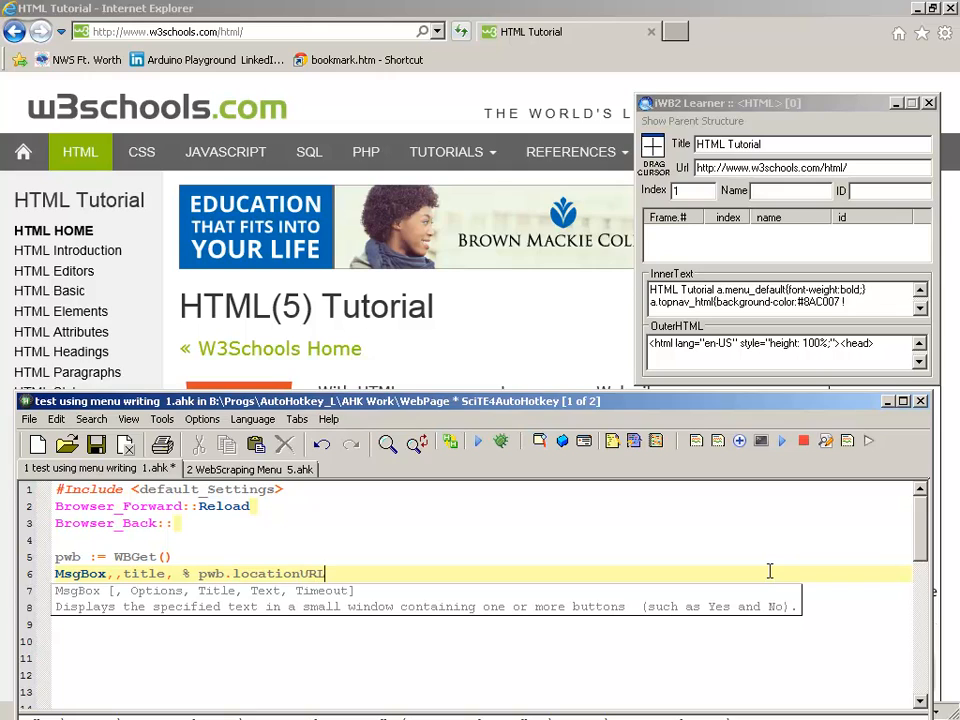
click(478, 442)
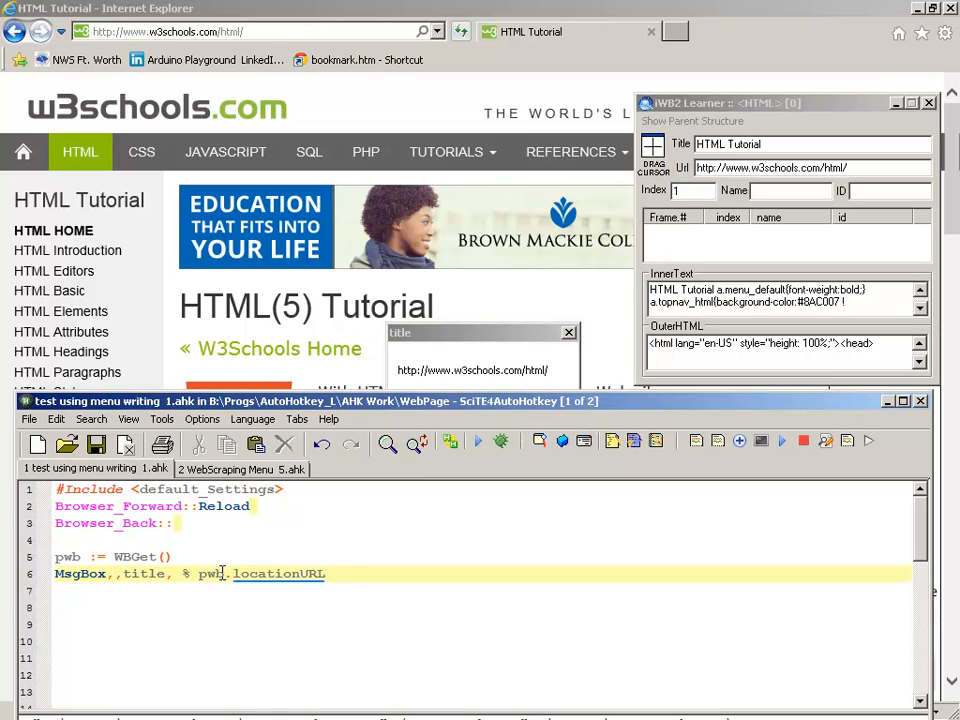
double_click(278, 573)
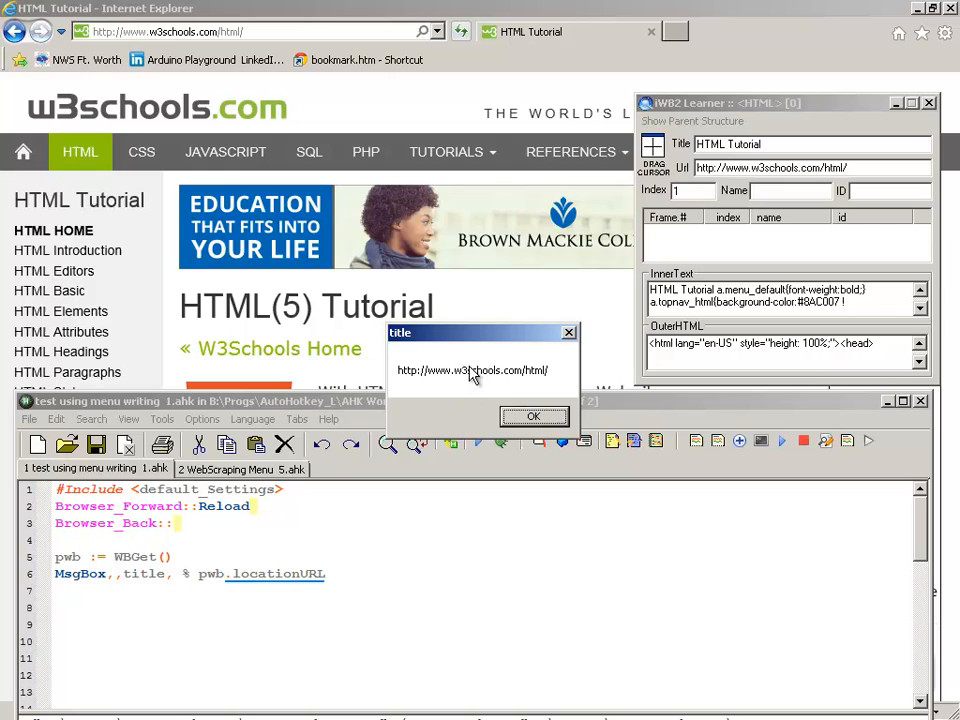
mouse_move(437, 393)
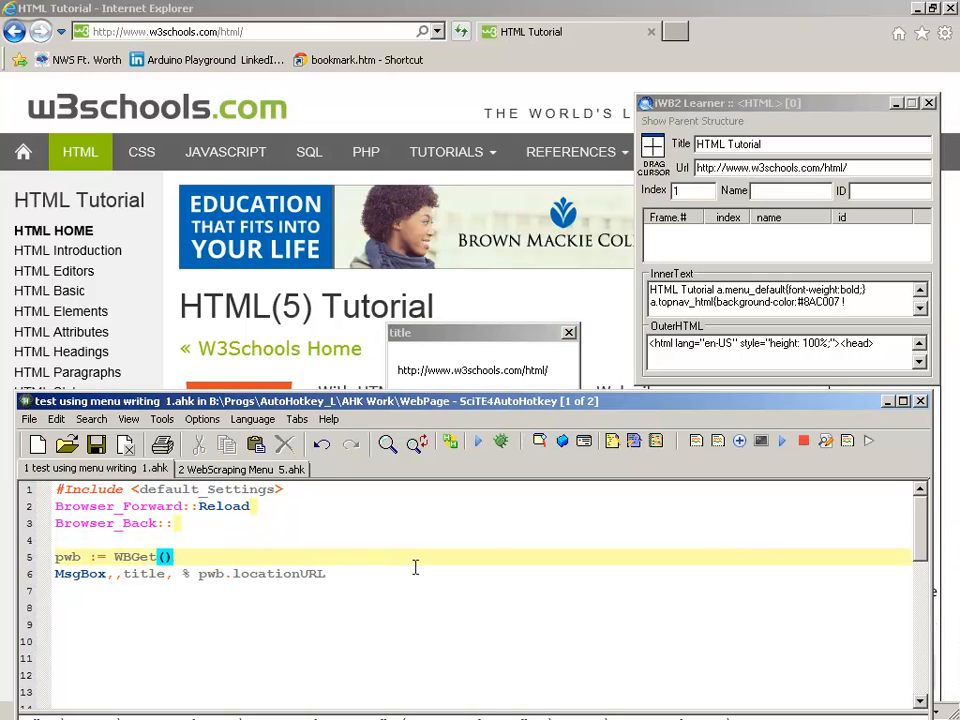
Try GetIE() and IEGet() alternatives, then make the message box show IsObject(pwb).
double_click(133, 557)
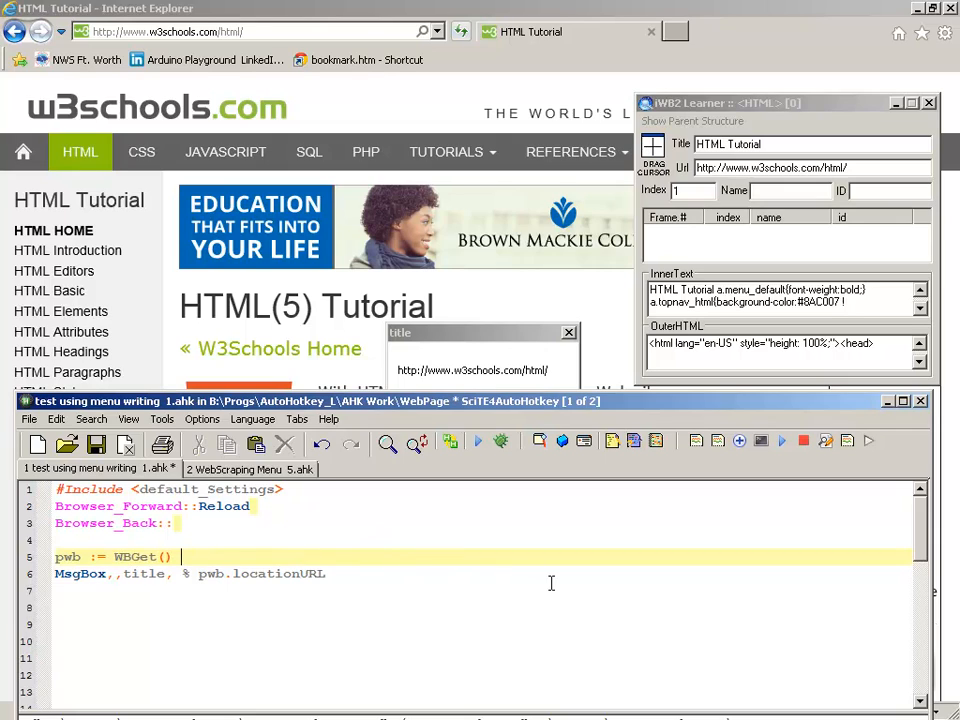
text(GetIE)
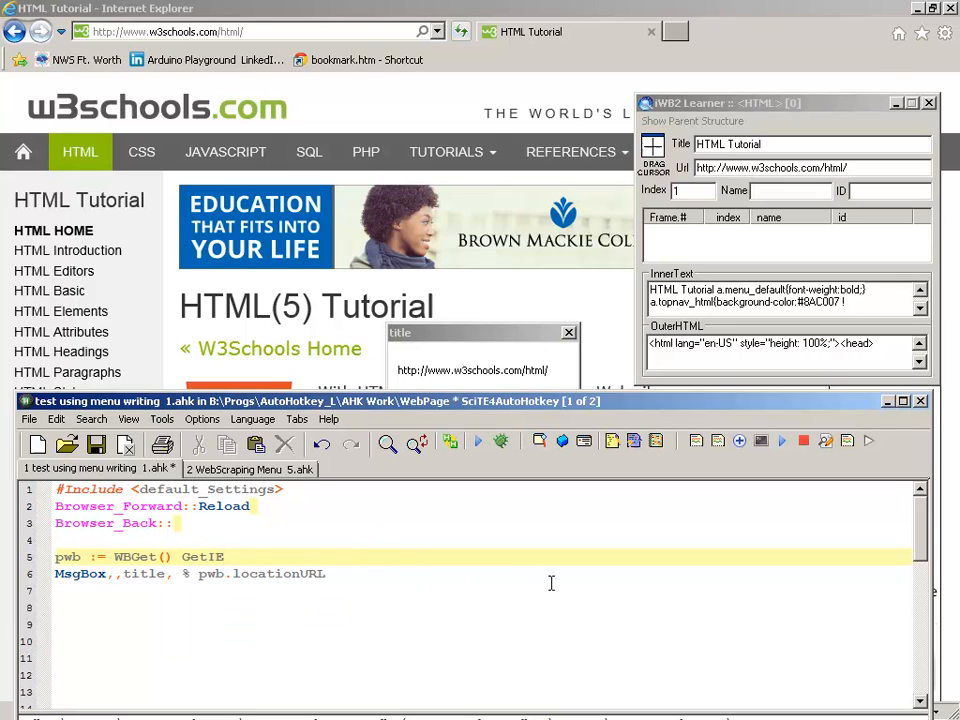
text(IE)
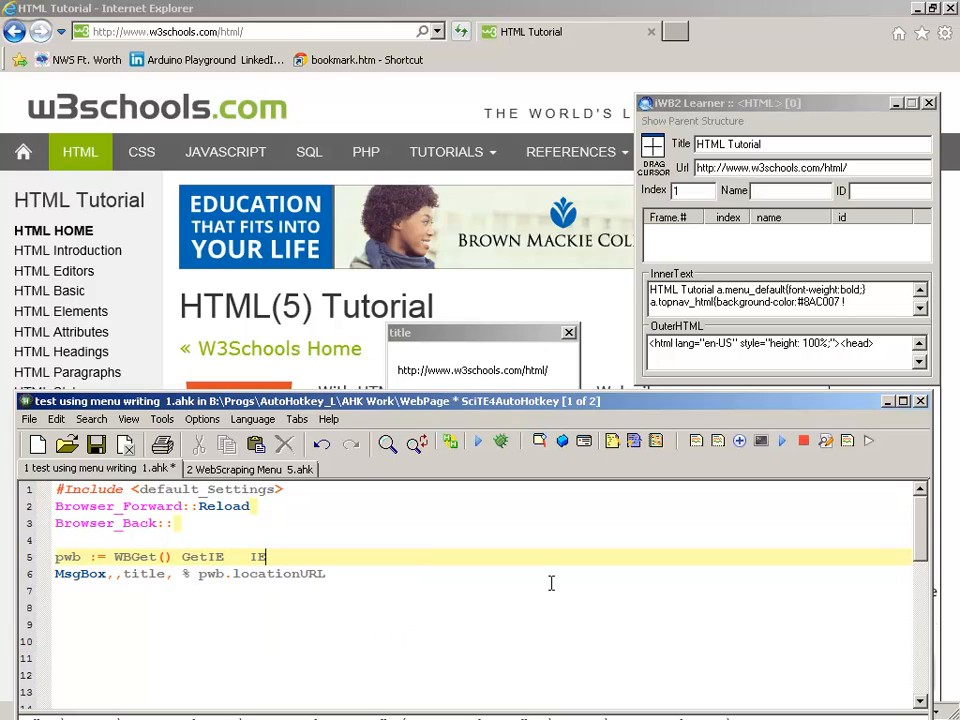
text(Get)
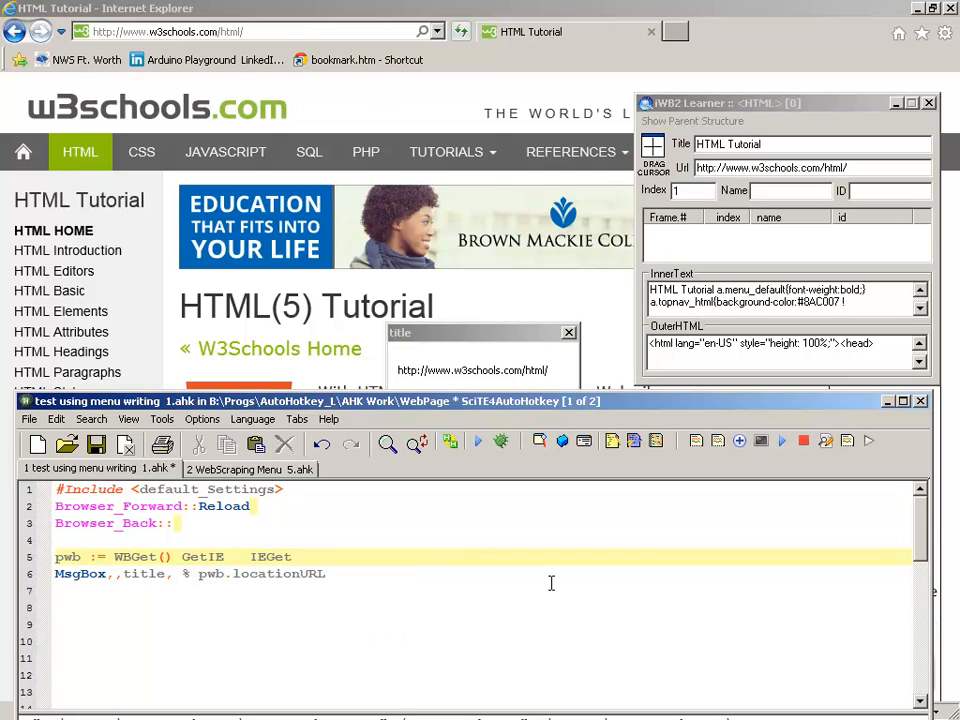
text(())
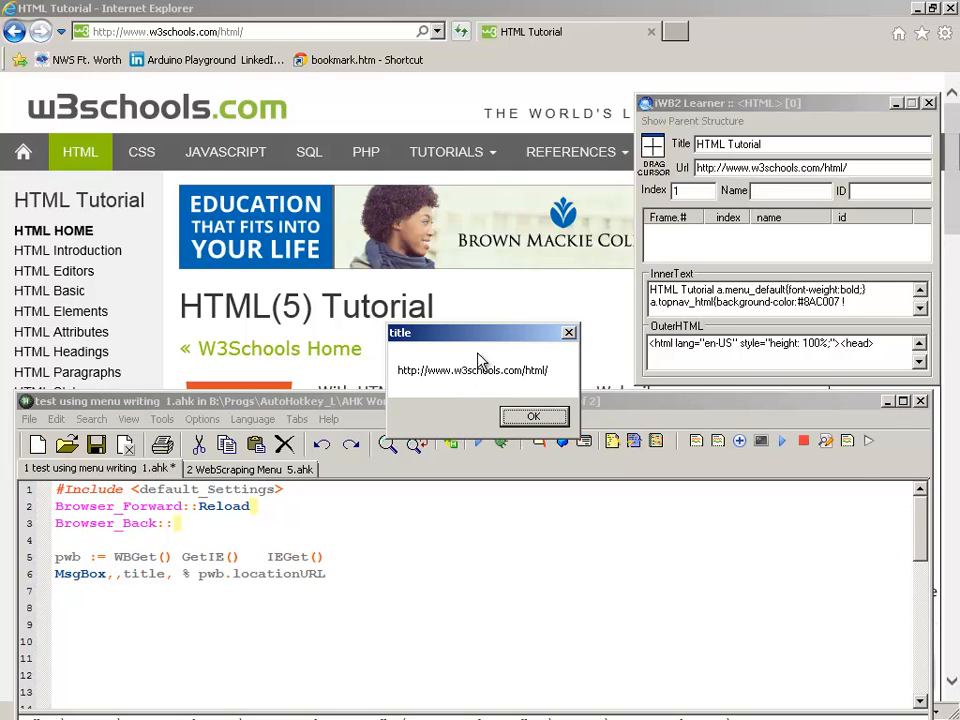
mouse_move(505, 388)
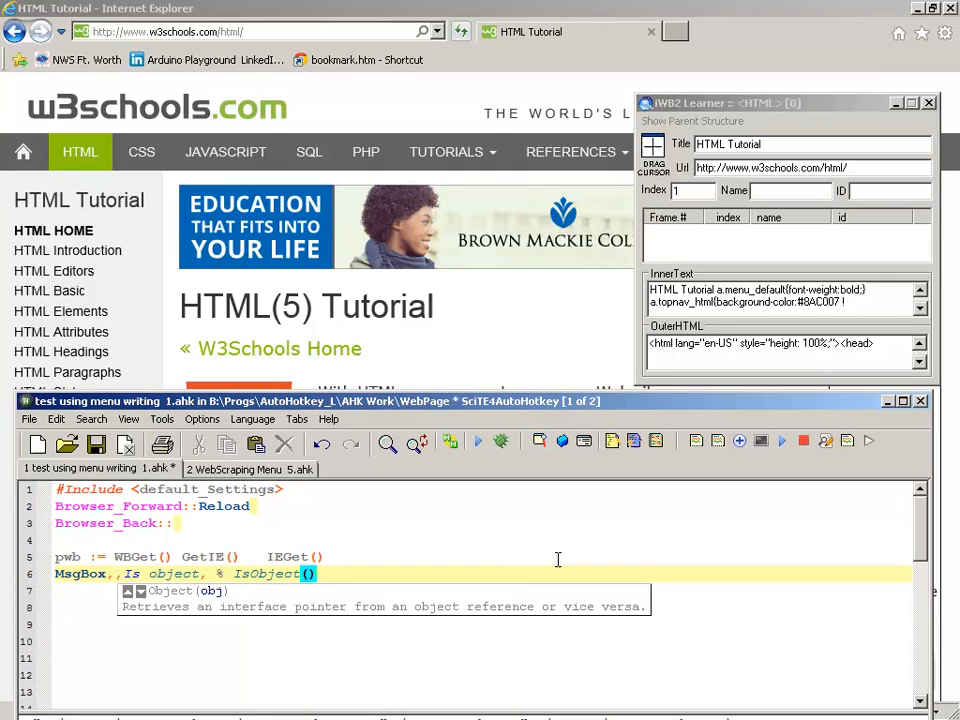
text(pwb)
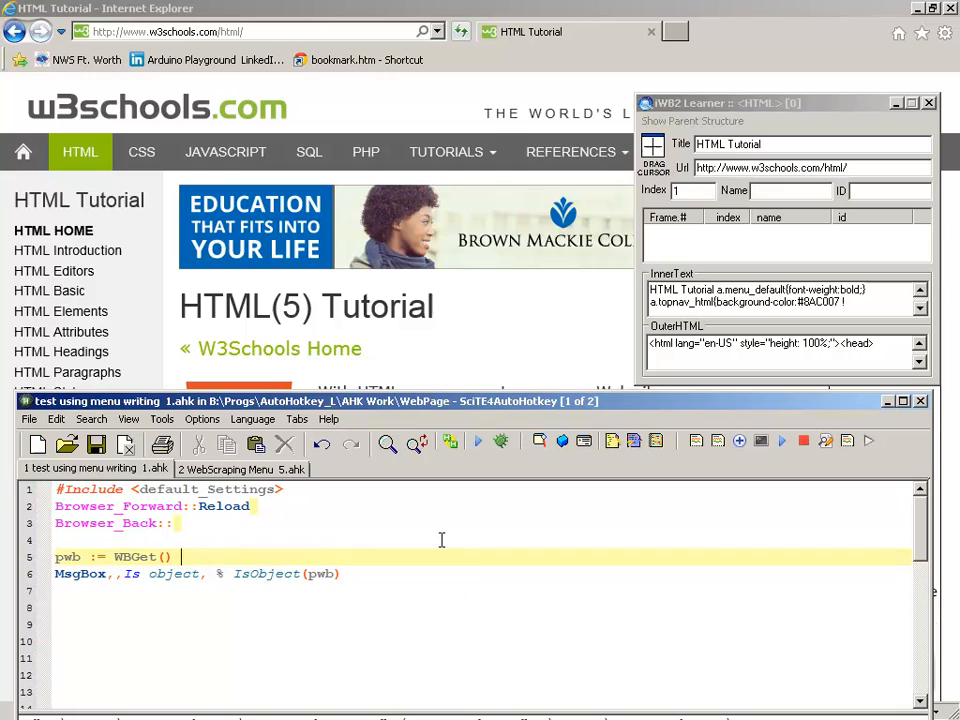
Load amazon.com in Internet Explorer with the Your Account menu open.
click(478, 441)
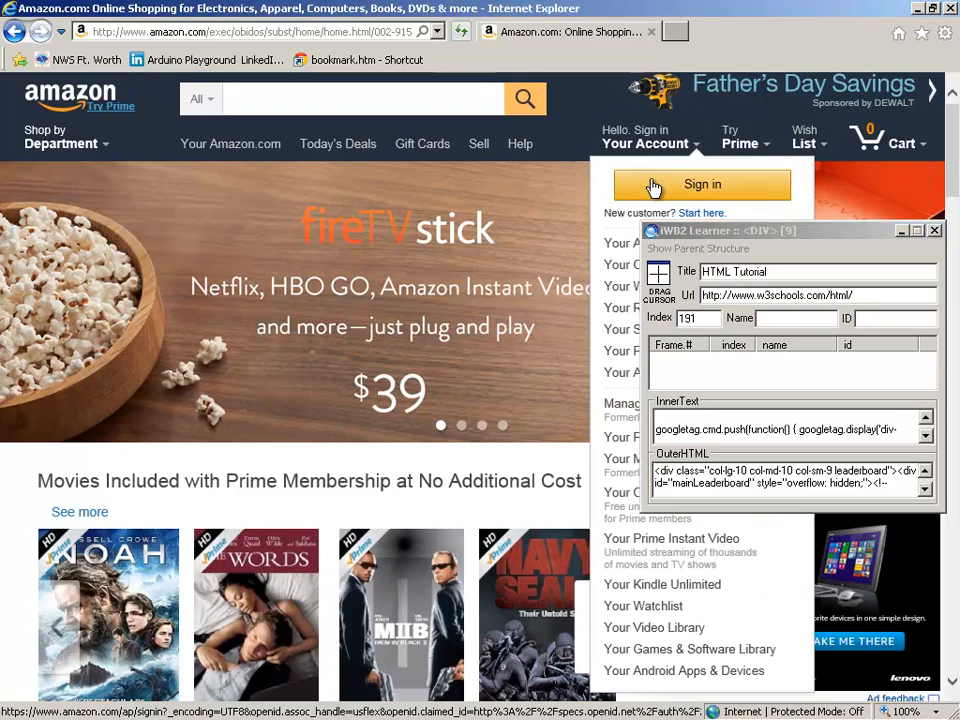
Open the Amazon sign-in page to inspect its e-mail field (name email, ID ap_email).
click(702, 184)
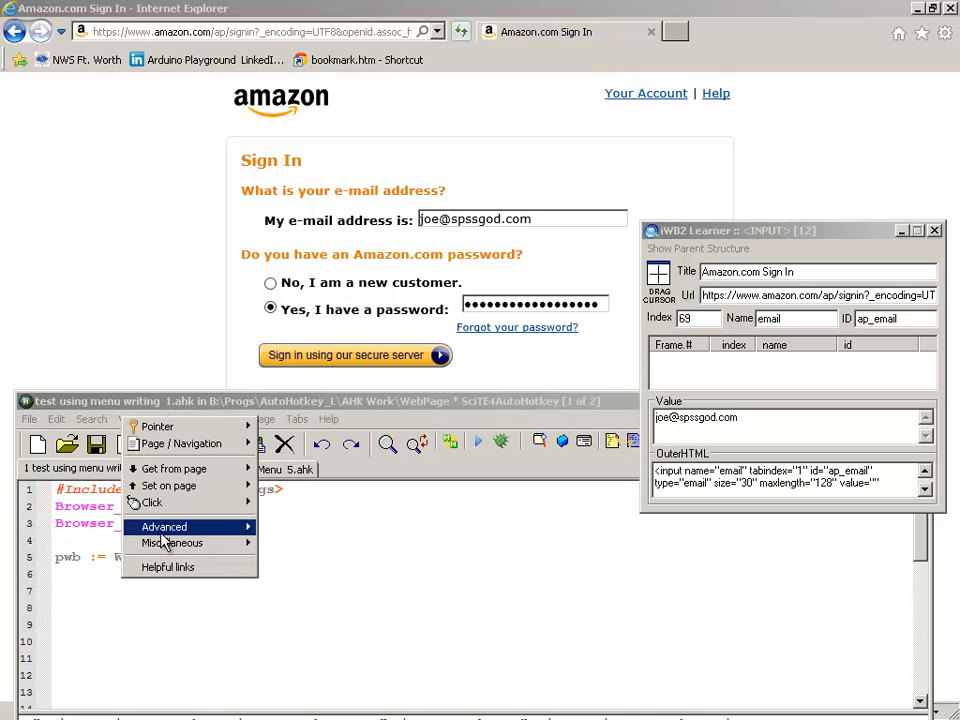
mouse_move(175, 468)
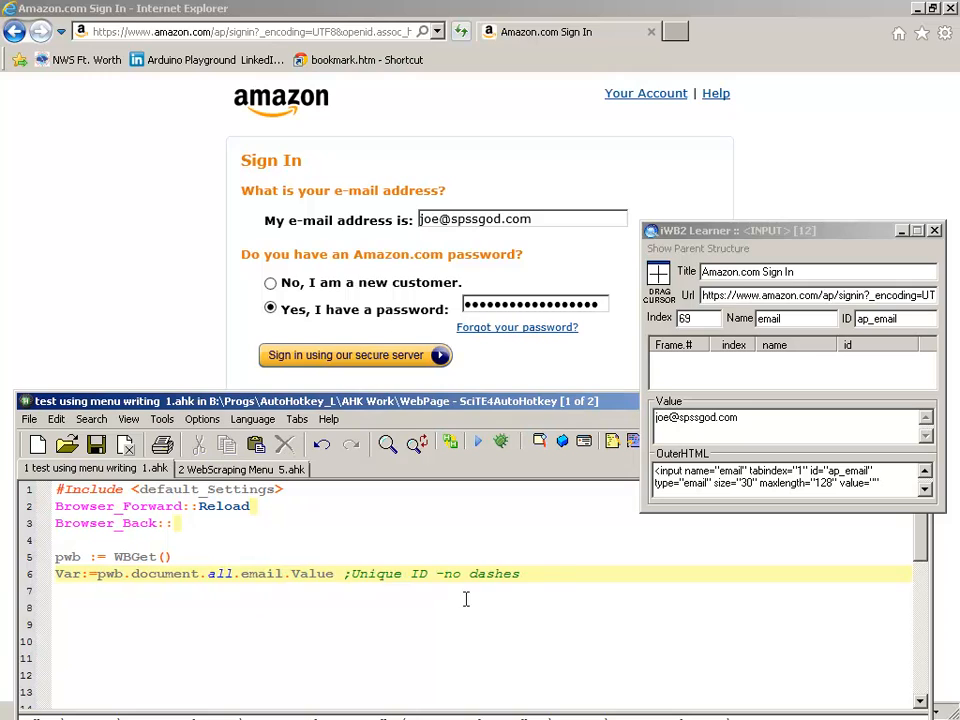
Add MsgBox % var and change .Value to .OuterHTML on line 6.
text(ms)
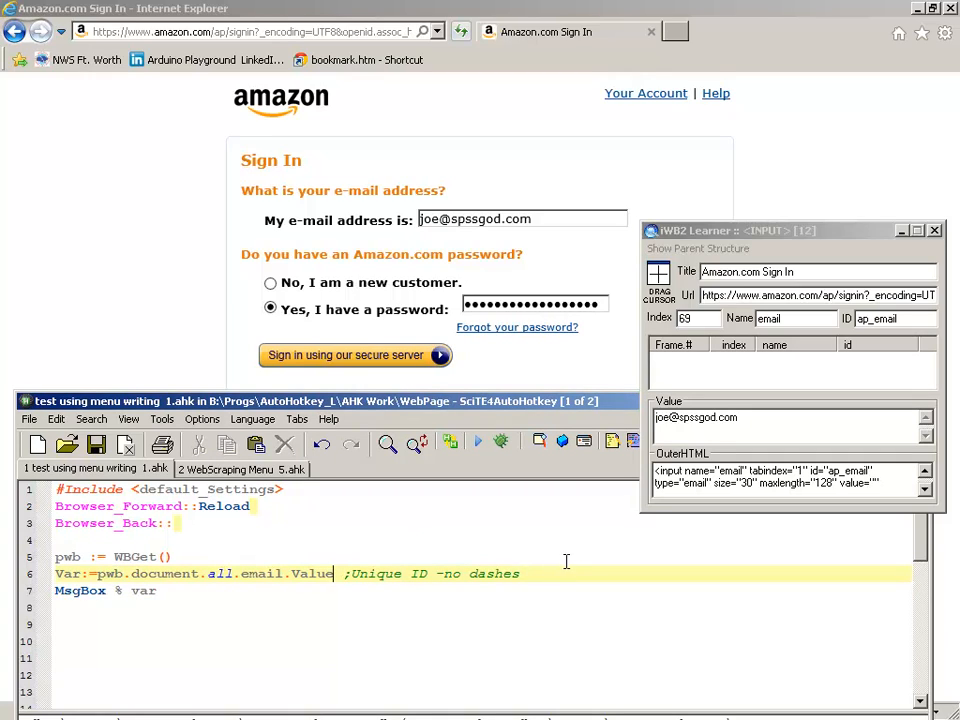
text(Oute)
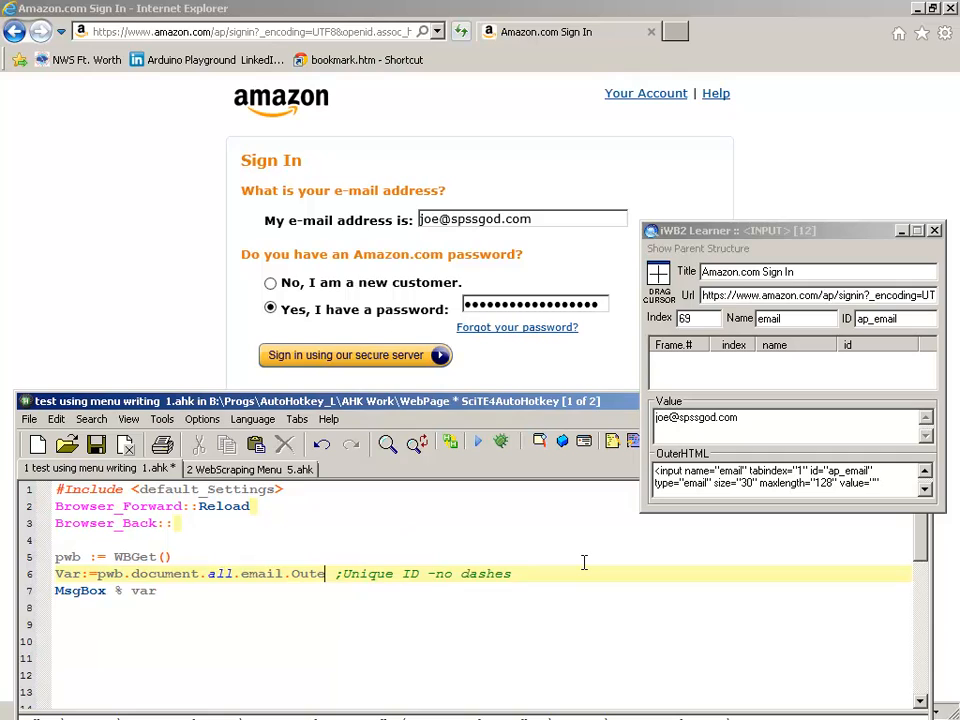
text(rHTML)
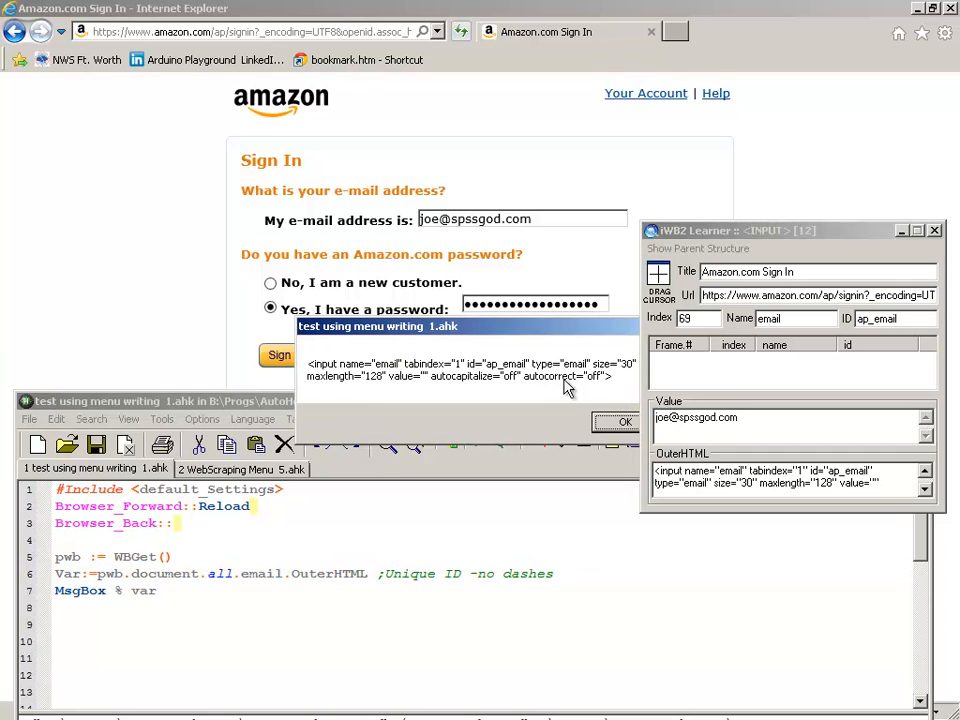
mouse_move(558, 408)
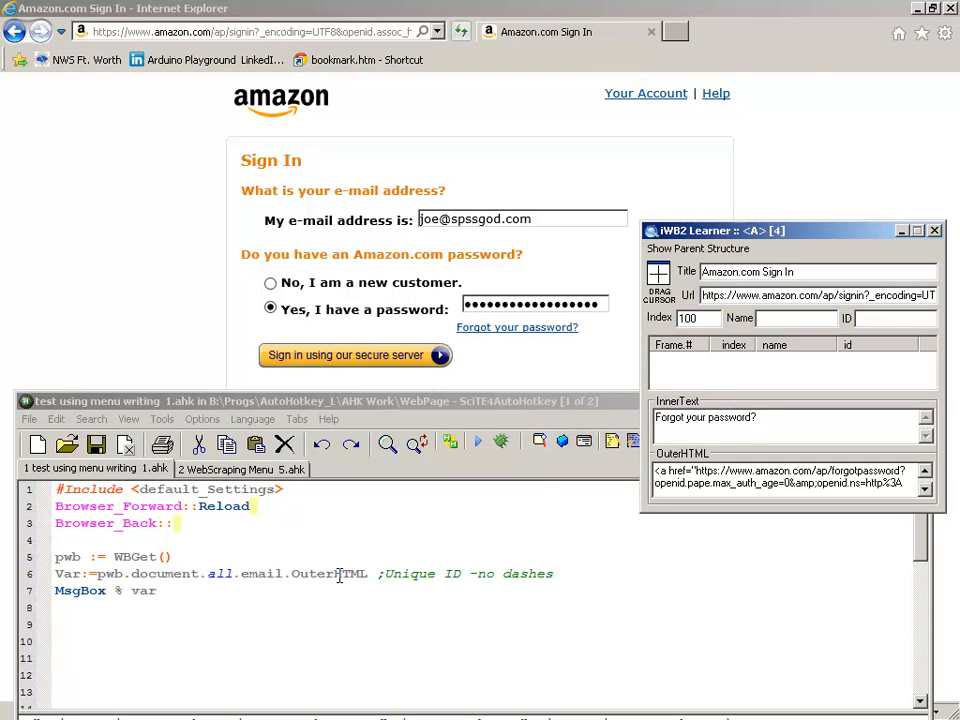
Dismiss the empty InnerTEXT result and select the property name on line 6.
double_click(329, 573)
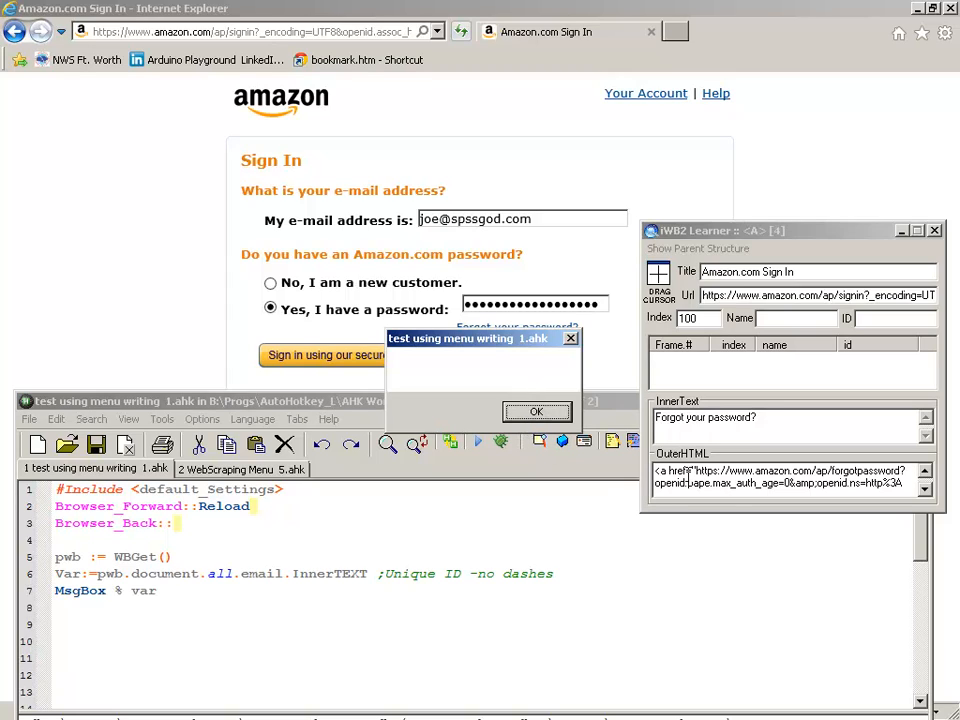
mouse_move(640, 512)
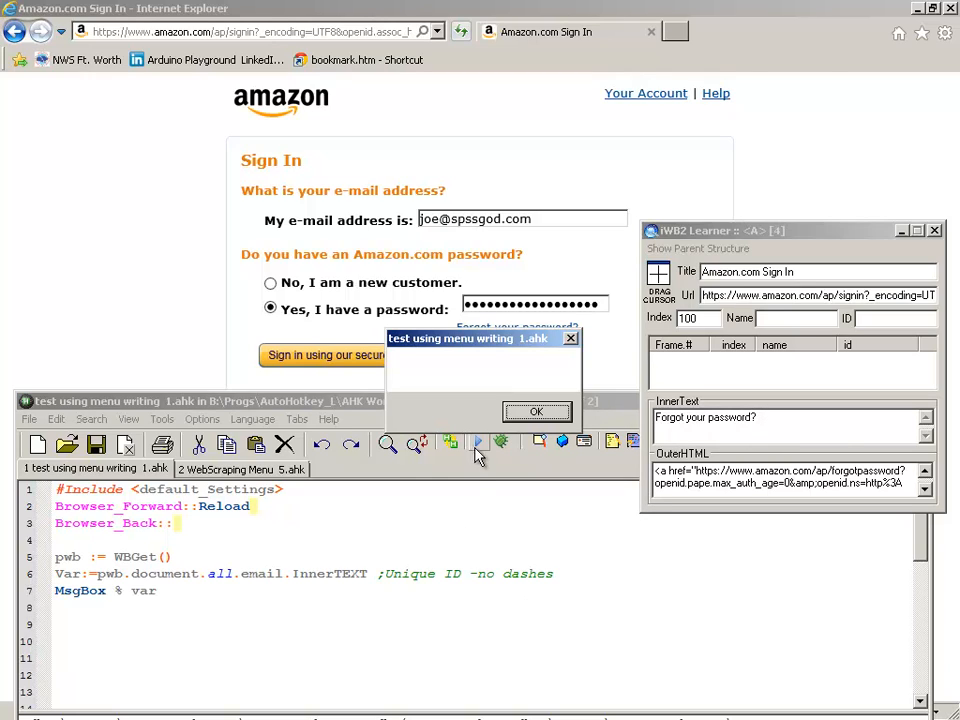
click(536, 411)
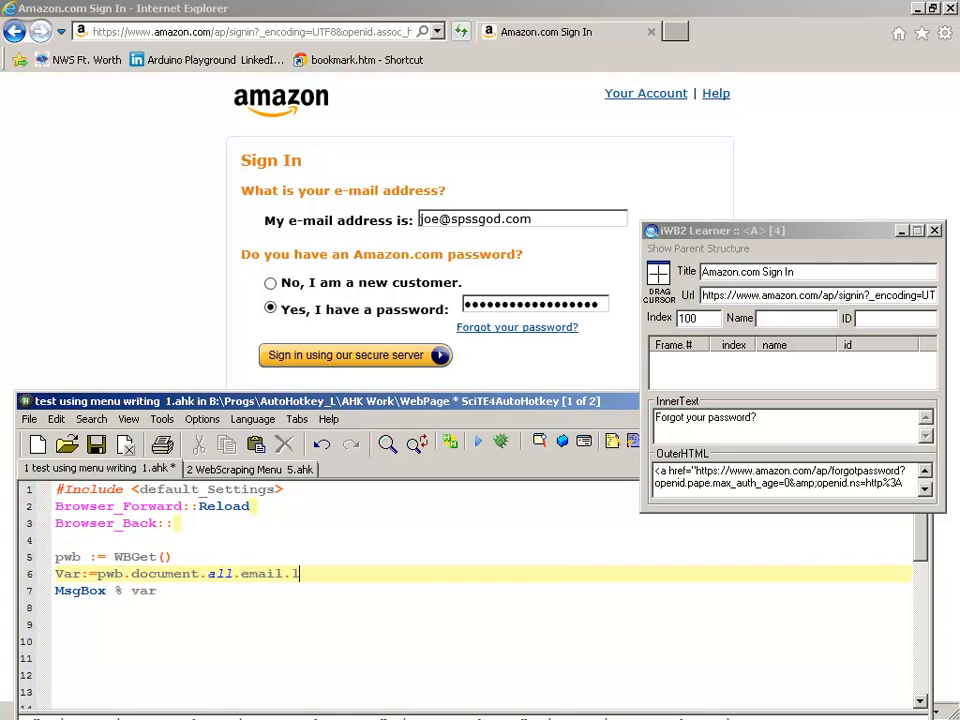
Change line 6 to pwb.document.links.length, run it, and dismiss the result of 11.
text(ength)
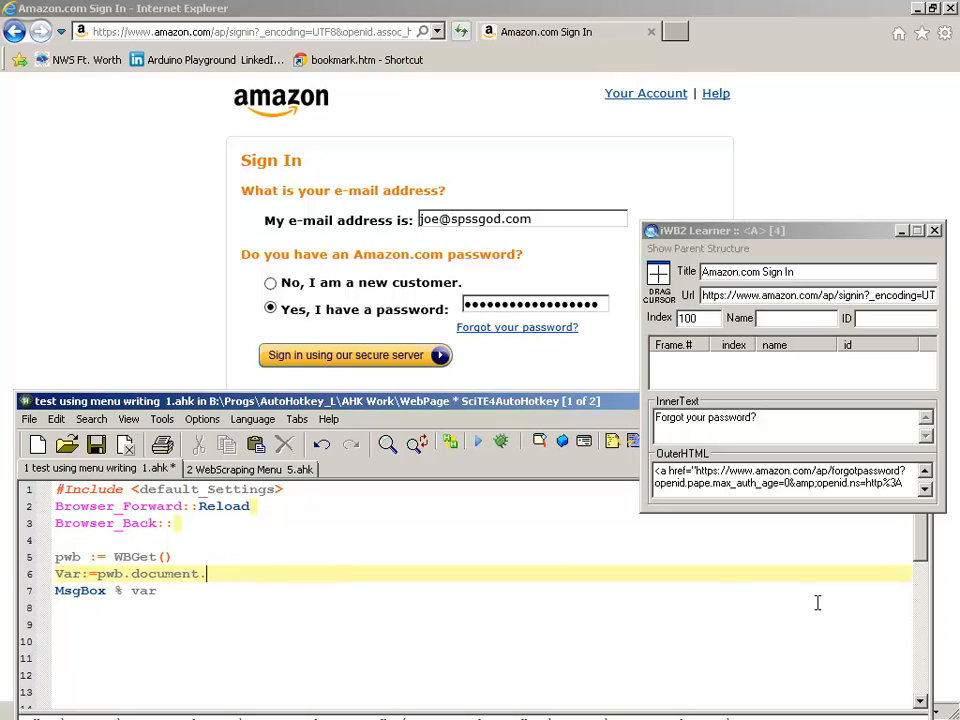
text(links)
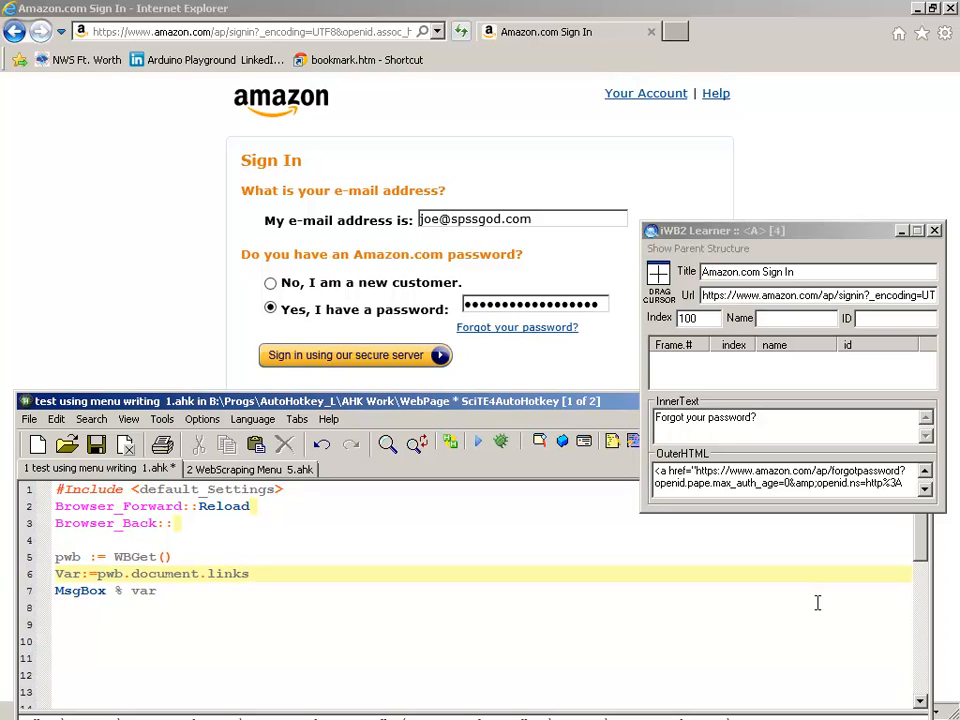
text(.length)
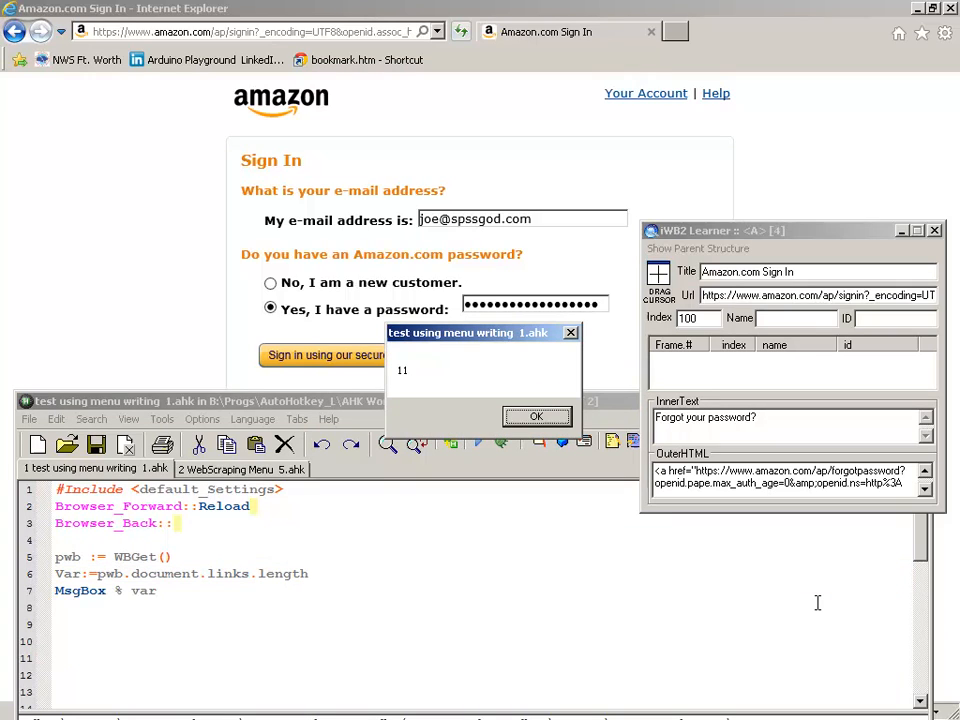
click(535, 416)
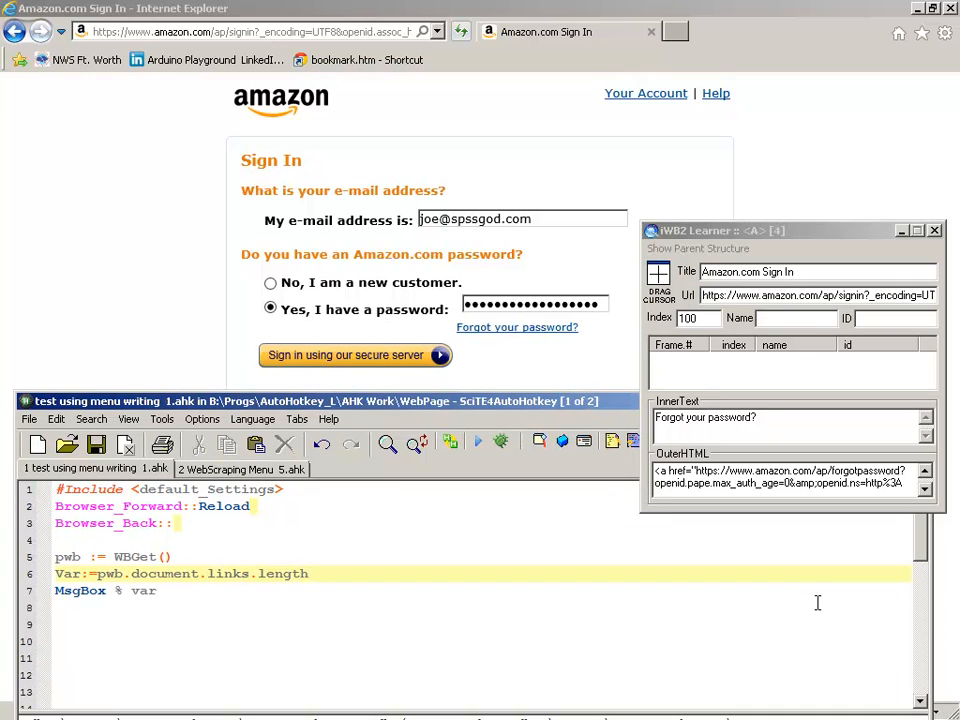
mouse_move(715, 188)
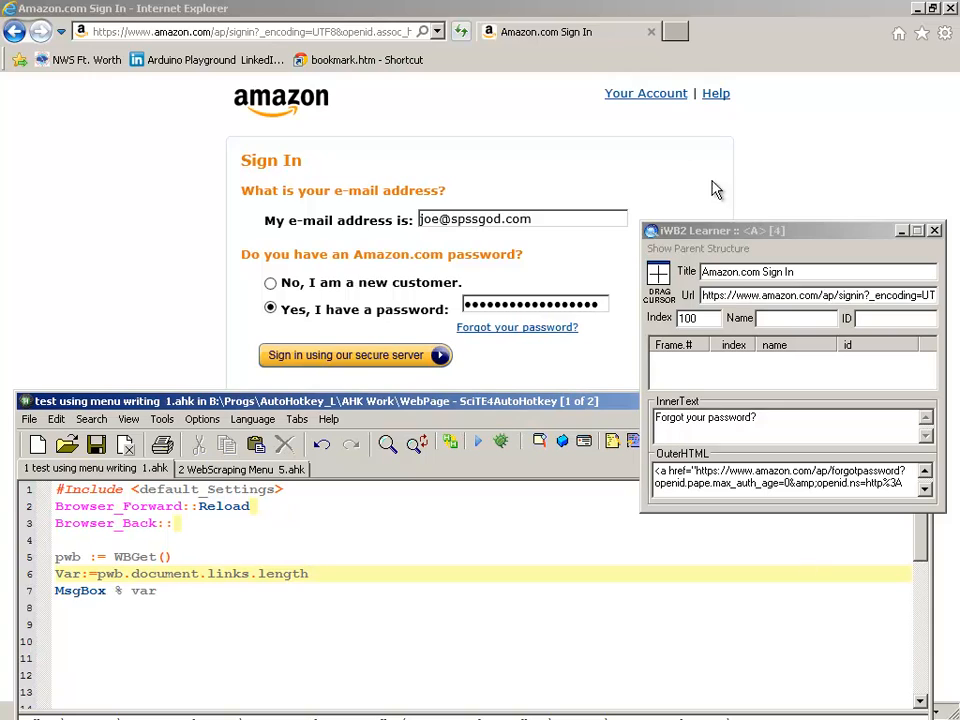
Replace length with href on line 6.
double_click(228, 573)
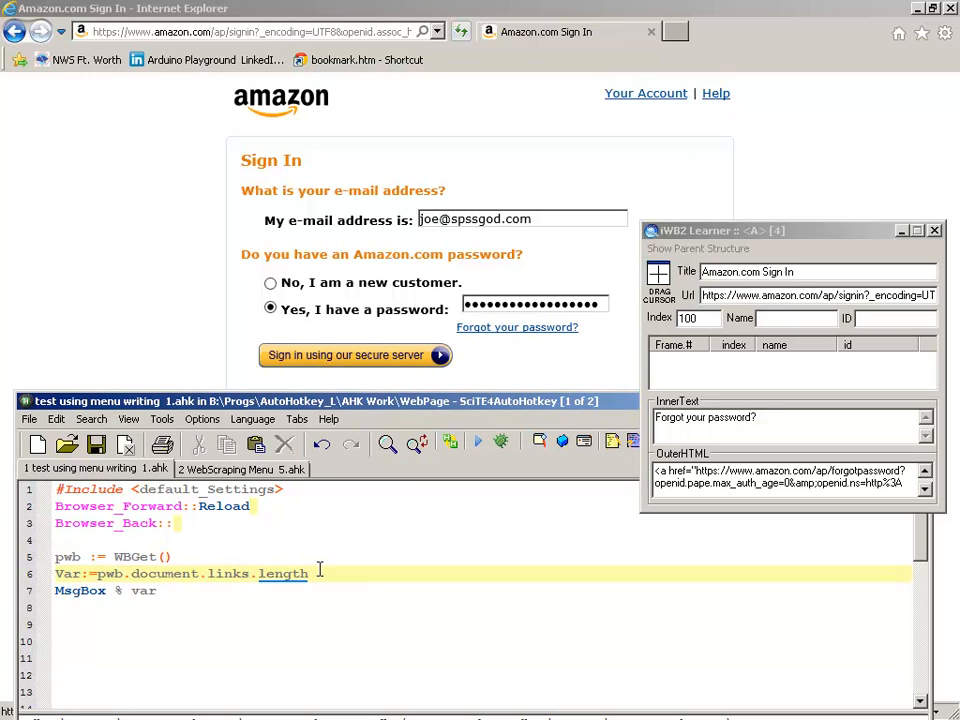
double_click(283, 573)
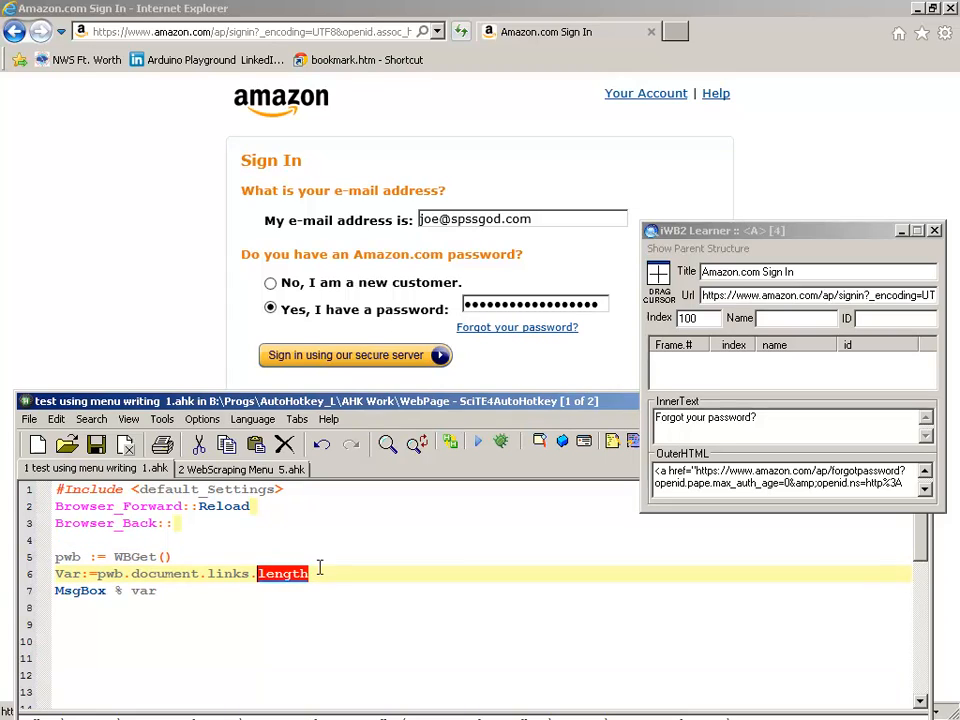
click(310, 573)
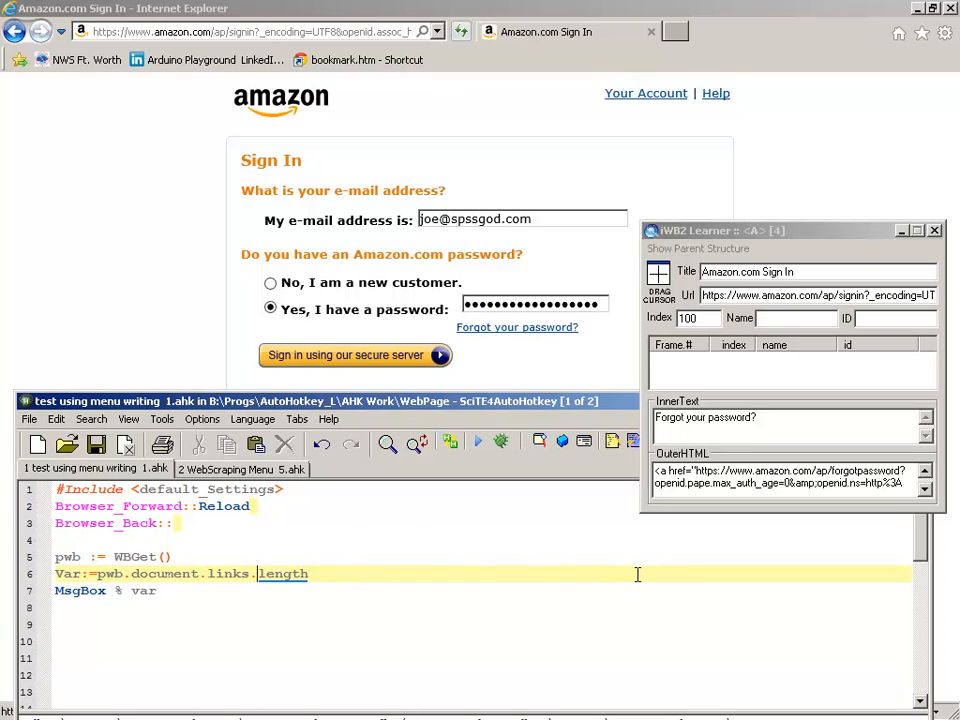
double_click(283, 573)
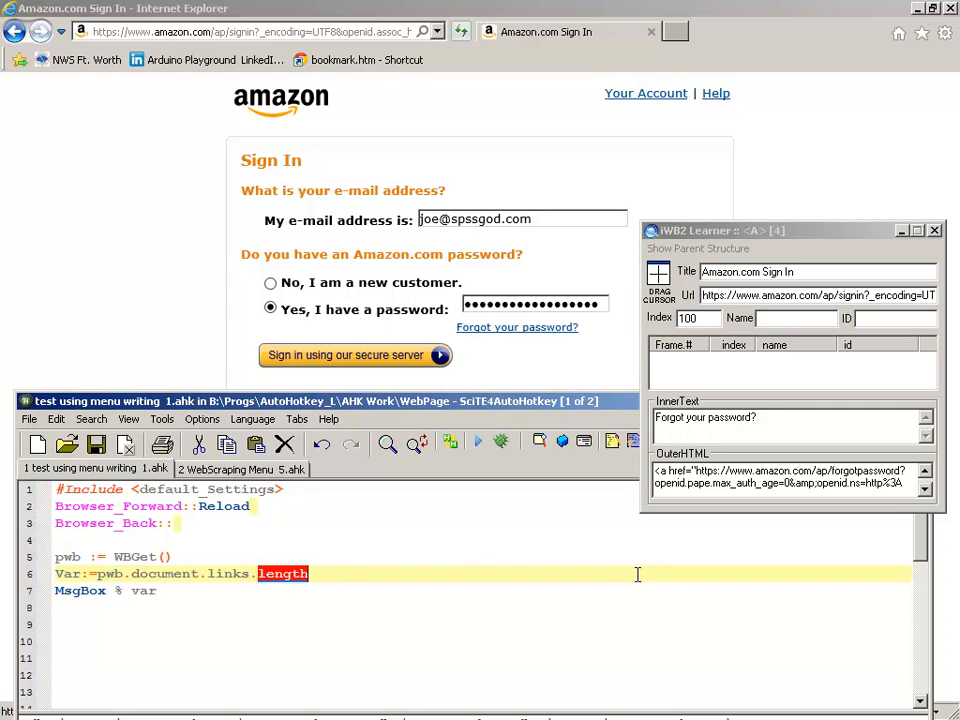
text(href)
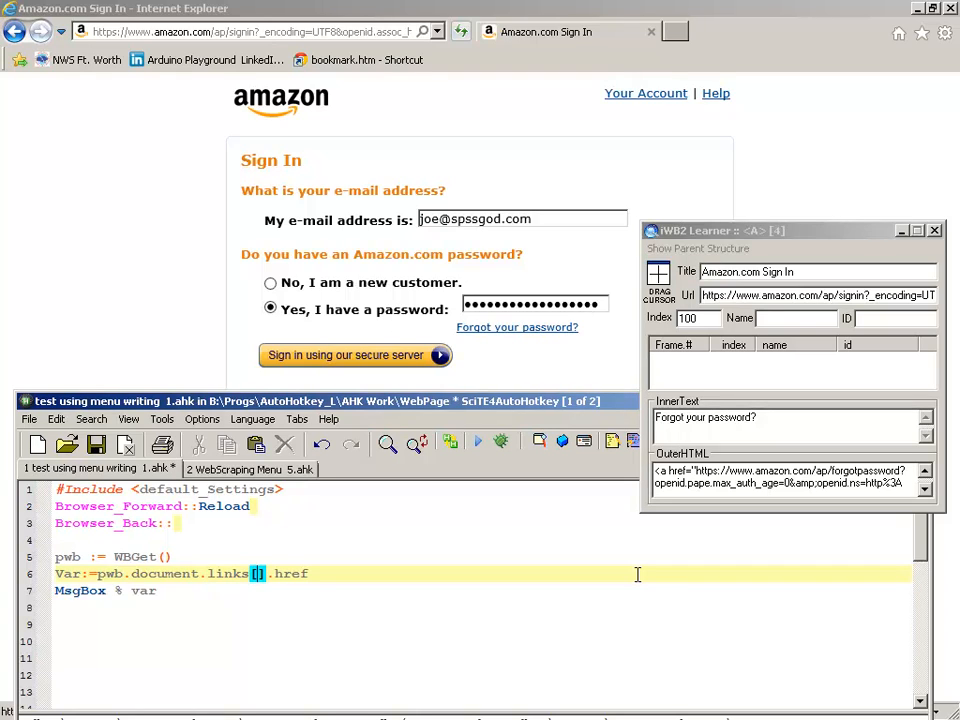
Index the links collection with [2] so line 6 reads links[2].href.
text(0)
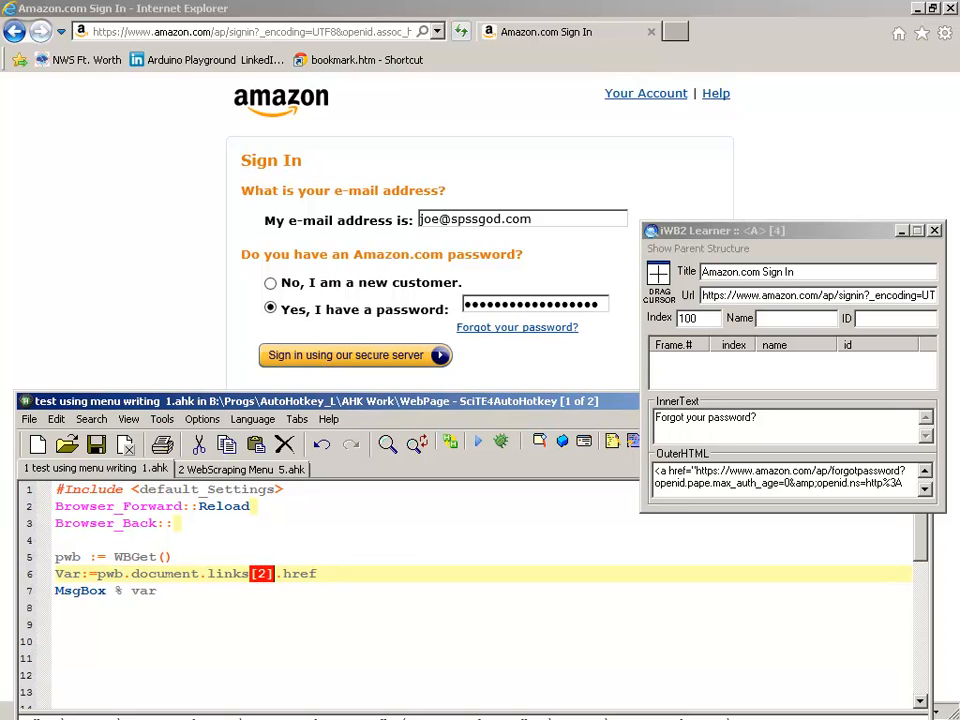
double_click(298, 573)
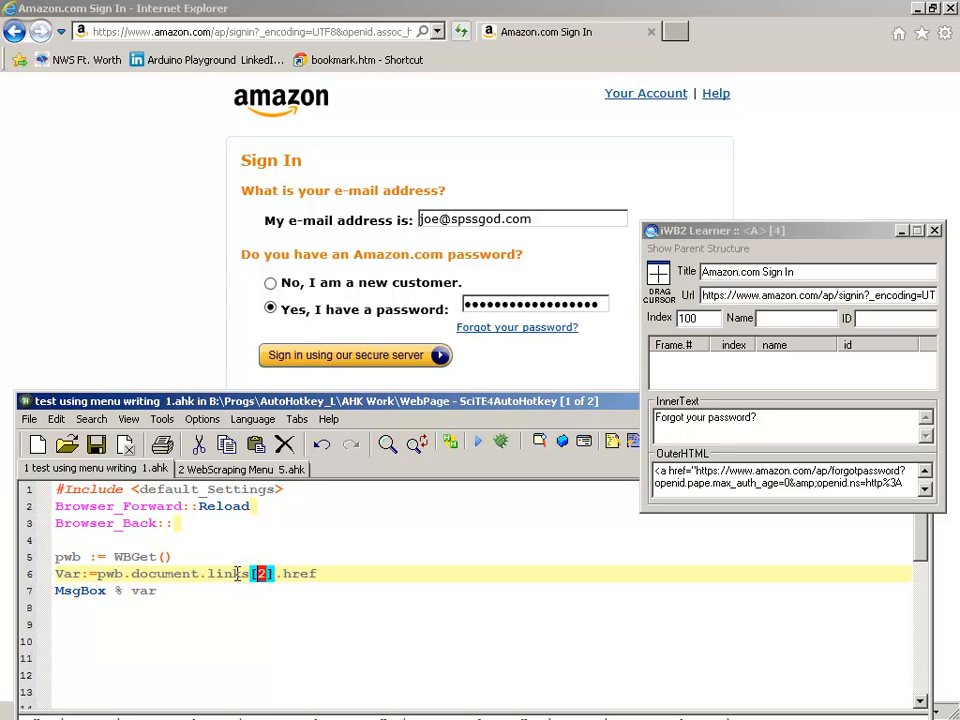
double_click(228, 573)
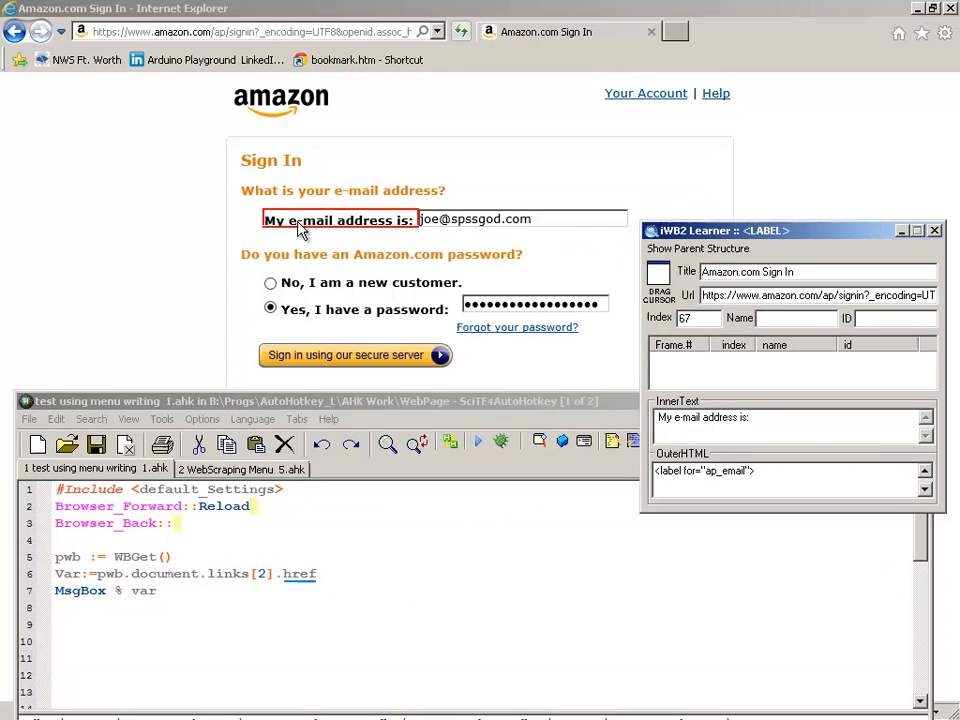
Show the e-mail label's parent structure and inspect its DIV and FORM ancestors.
click(697, 248)
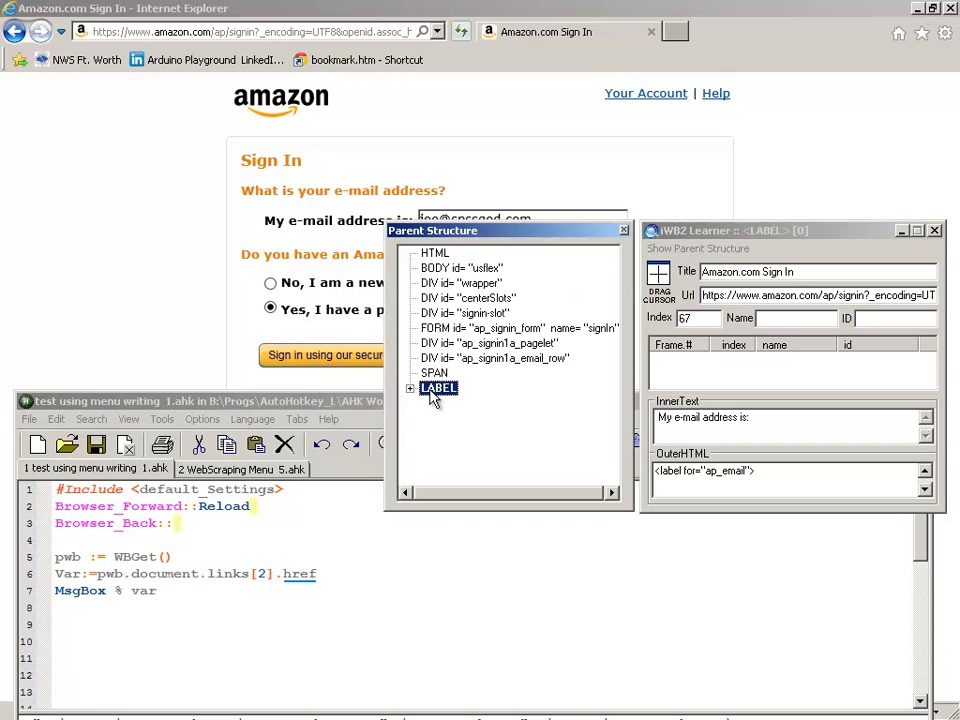
click(494, 358)
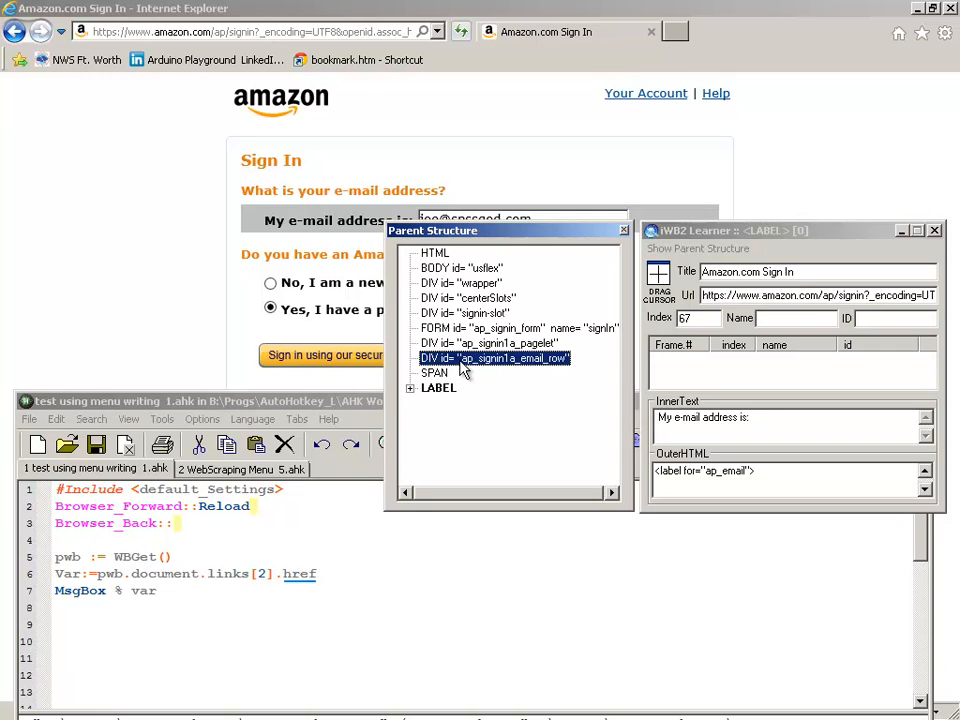
click(488, 343)
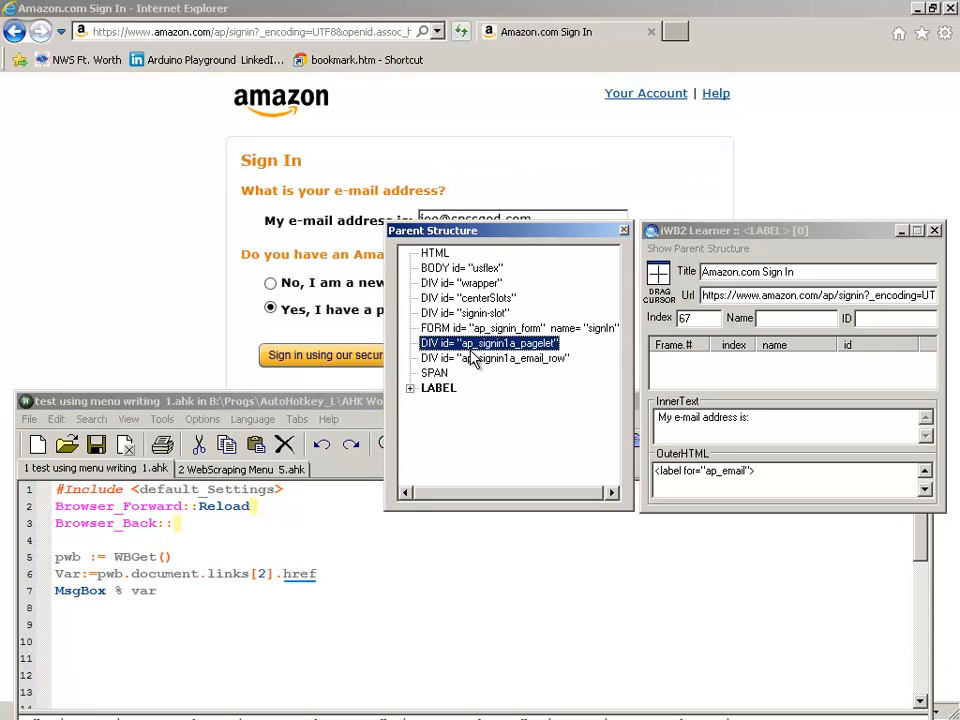
mouse_move(455, 382)
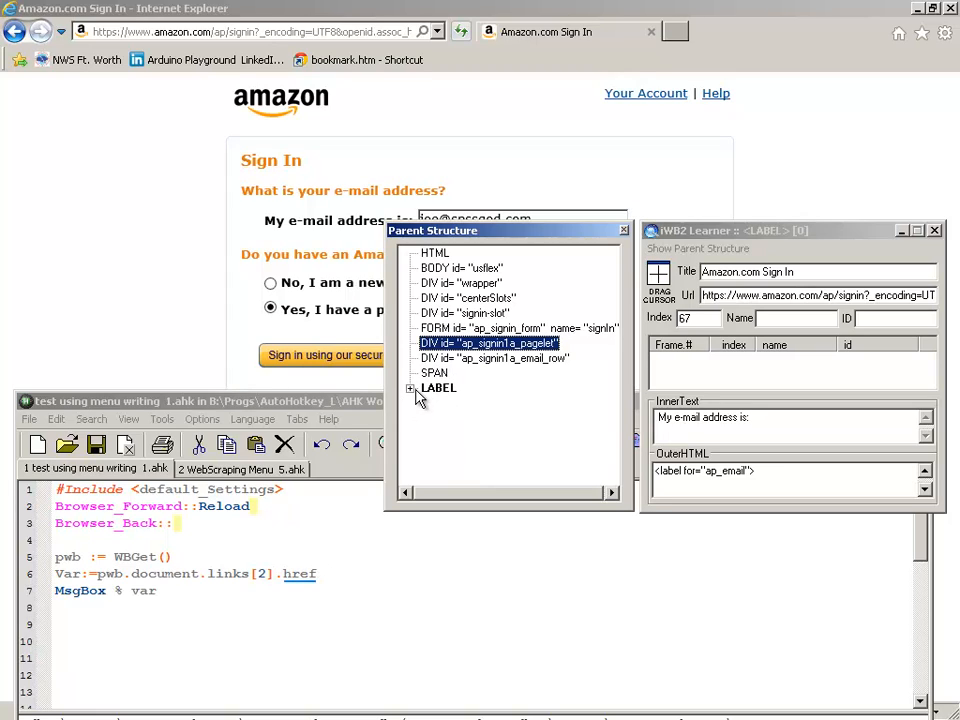
mouse_move(432, 396)
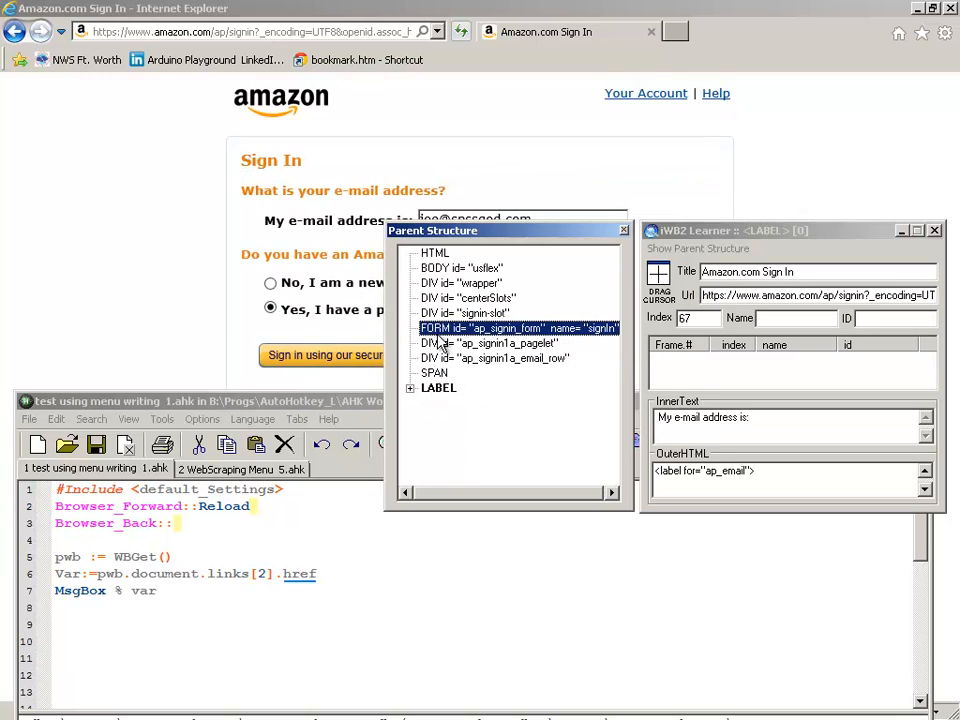
click(489, 342)
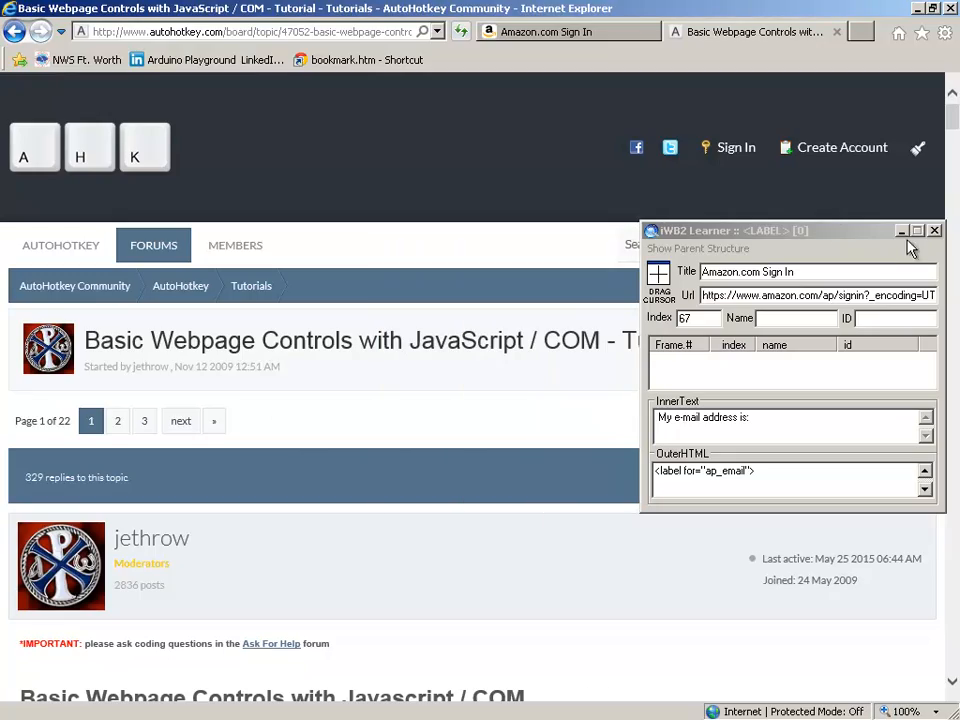
Scroll the tutorial down to the 'Accessing WebPage Contents - HTML DOM' hierarchy diagram.
scroll(down, 3)
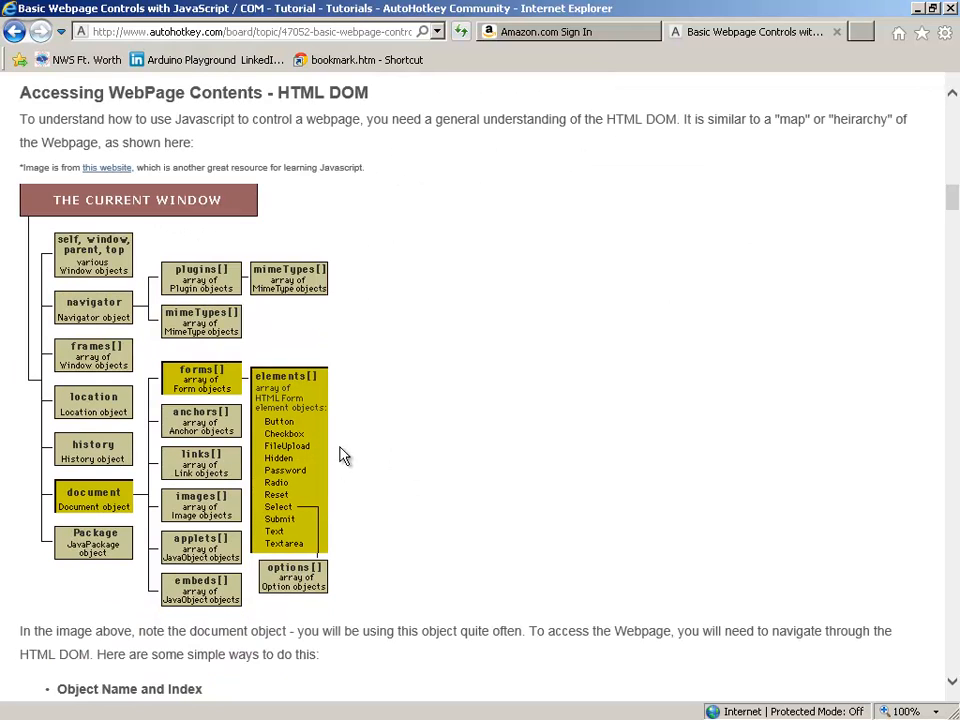
mouse_move(218, 470)
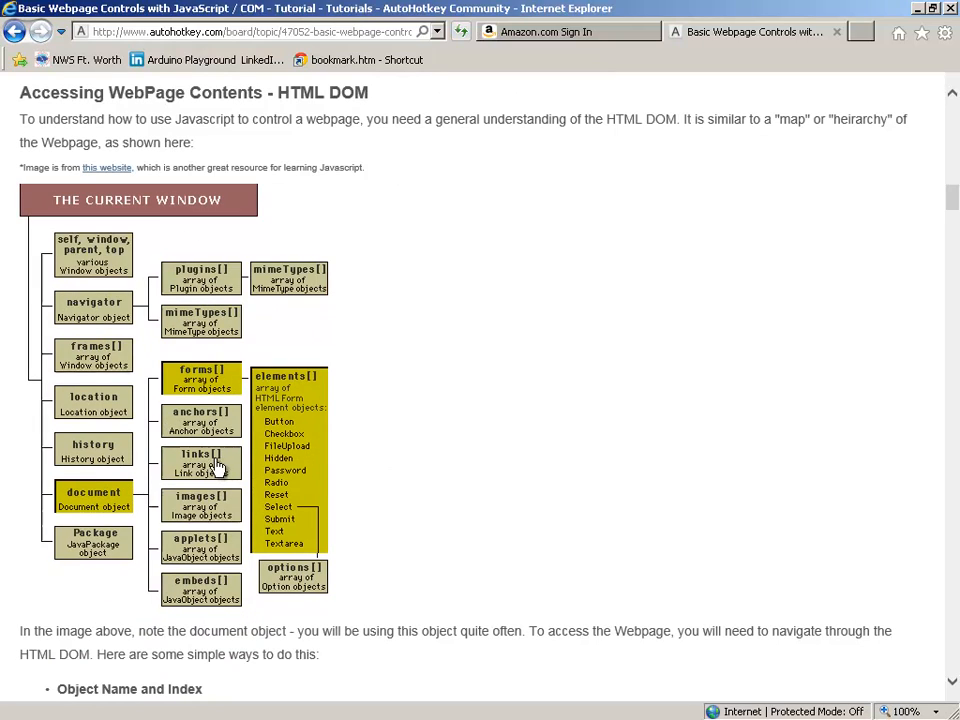
mouse_move(205, 500)
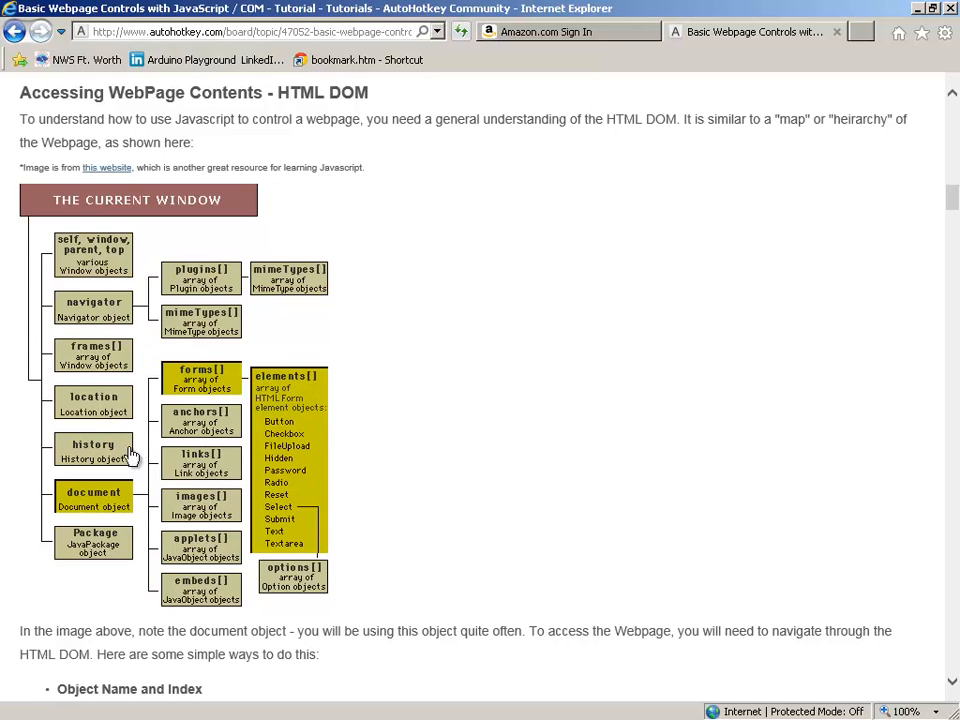
mouse_move(177, 513)
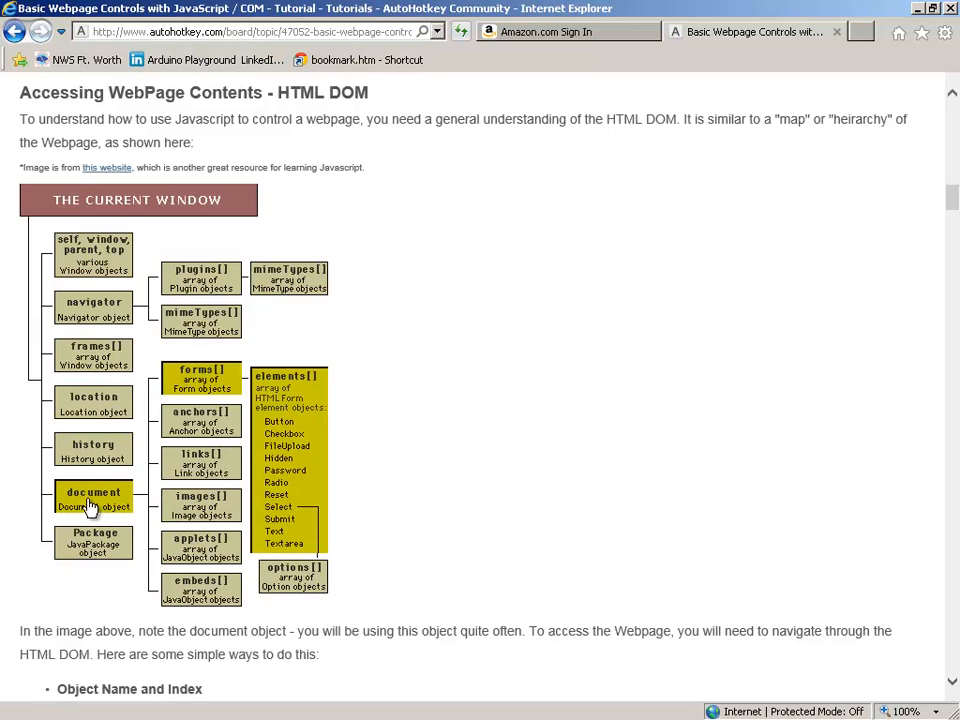
mouse_move(95, 510)
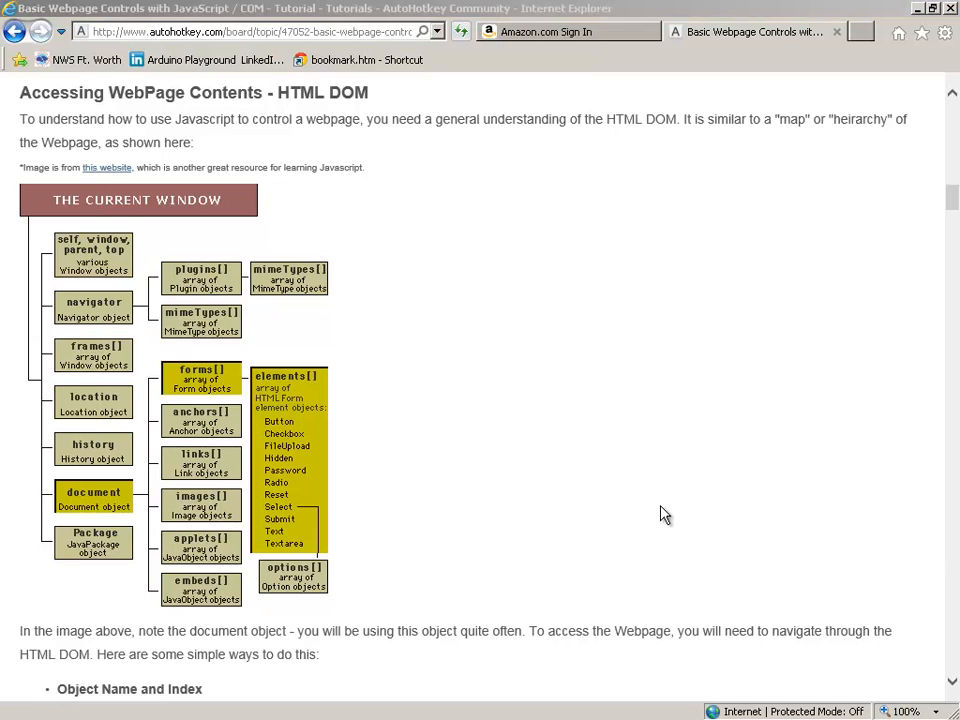
mouse_move(665, 498)
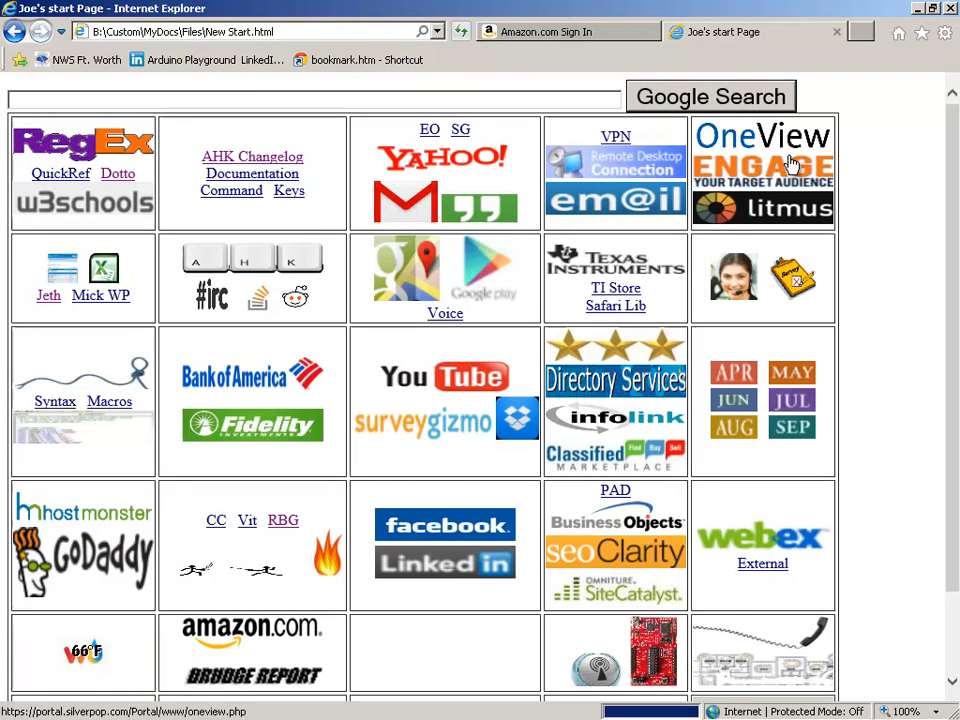
Open the Jeth link from the start page in a new tab, reaching the AHKScript forum index.
right_click(62, 277)
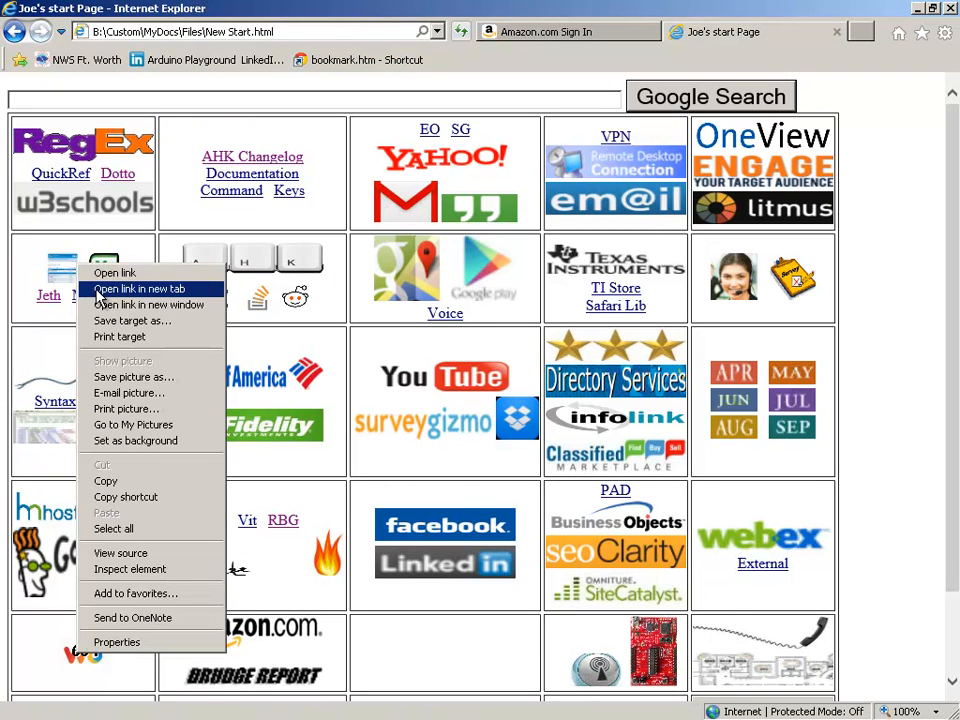
click(141, 288)
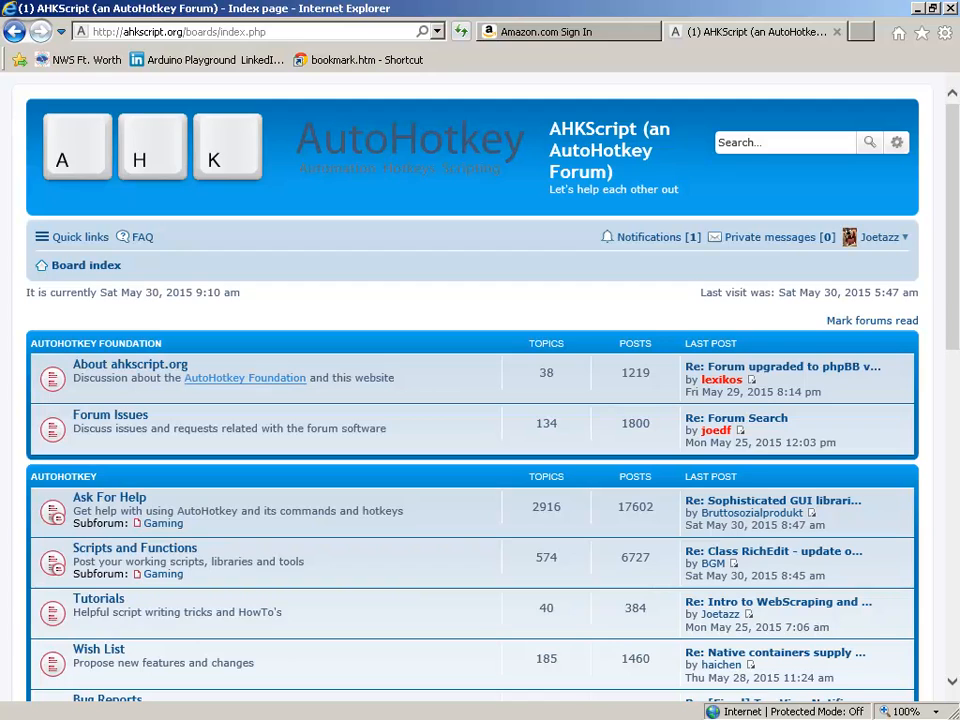
mouse_move(262, 598)
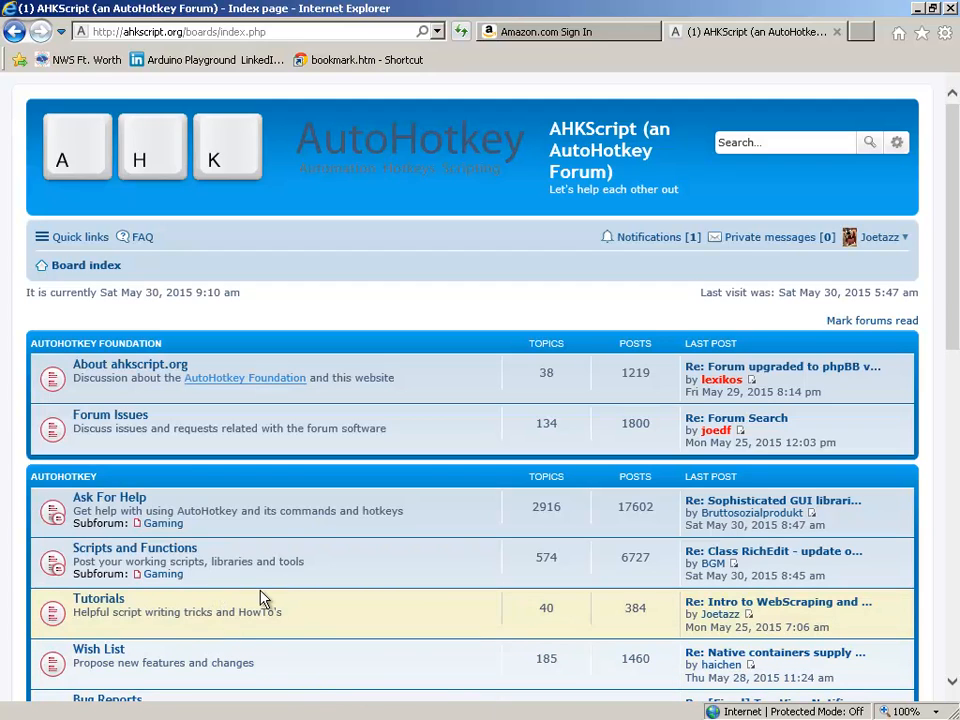
mouse_move(350, 572)
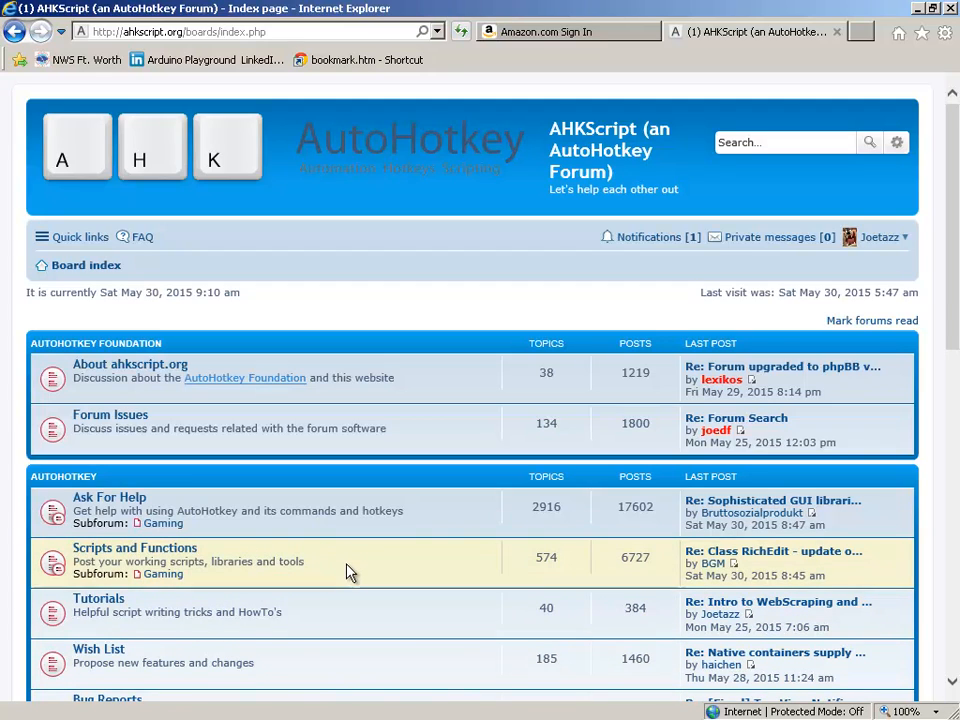
mouse_move(350, 577)
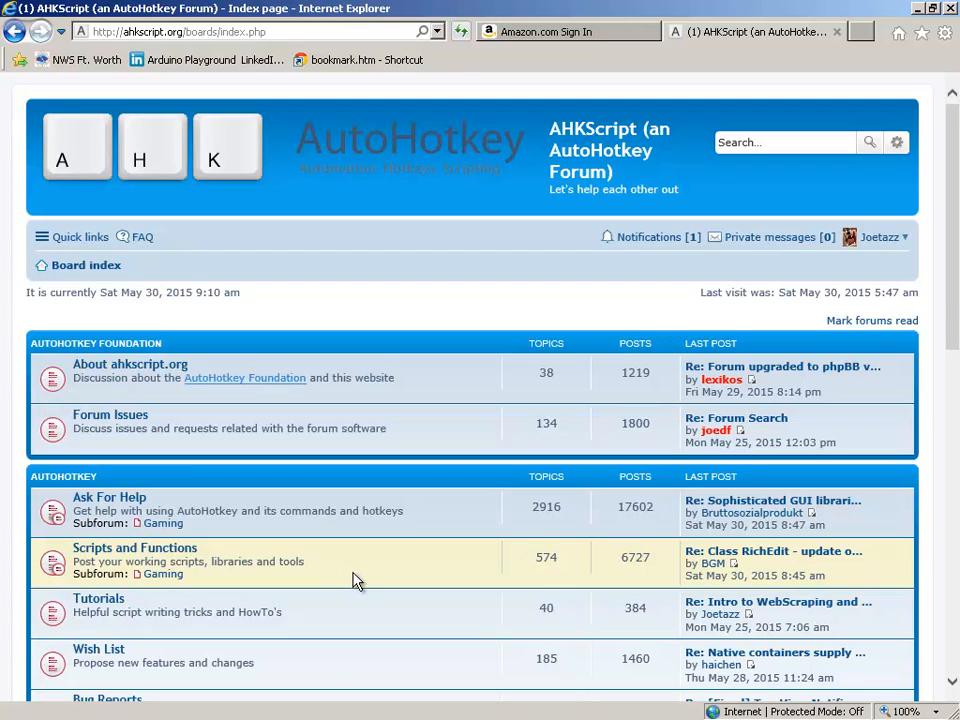
mouse_move(437, 420)
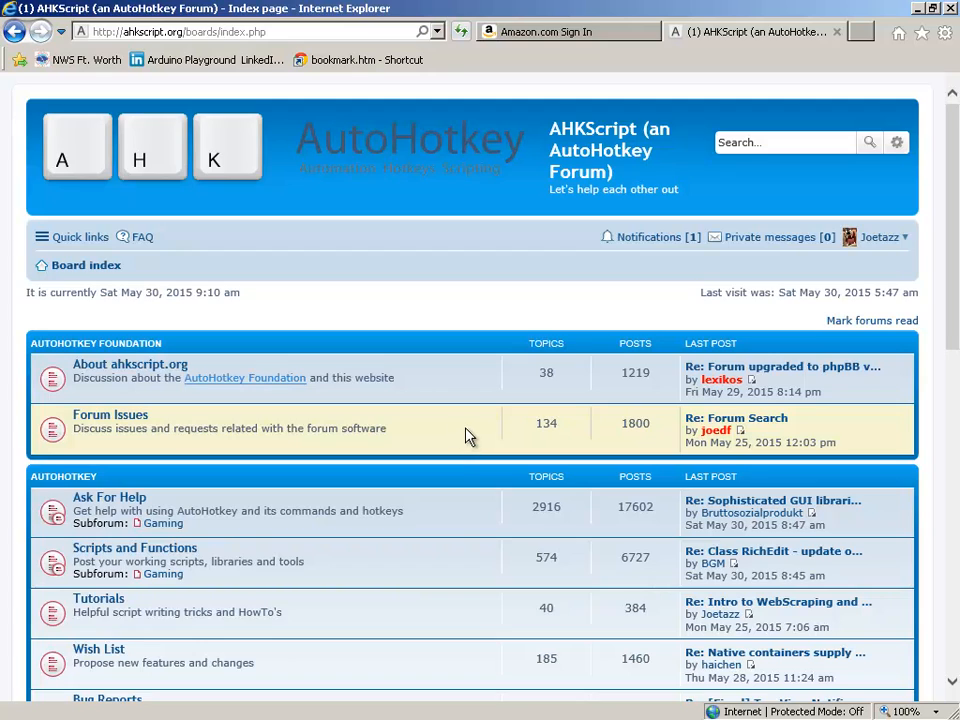
mouse_move(547, 405)
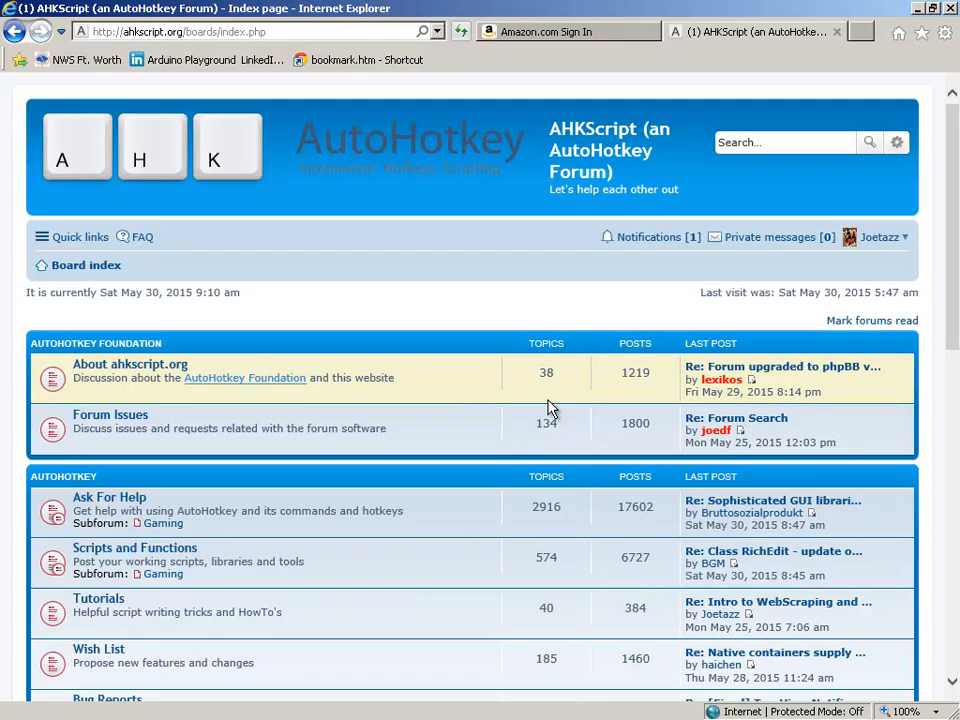
mouse_move(480, 402)
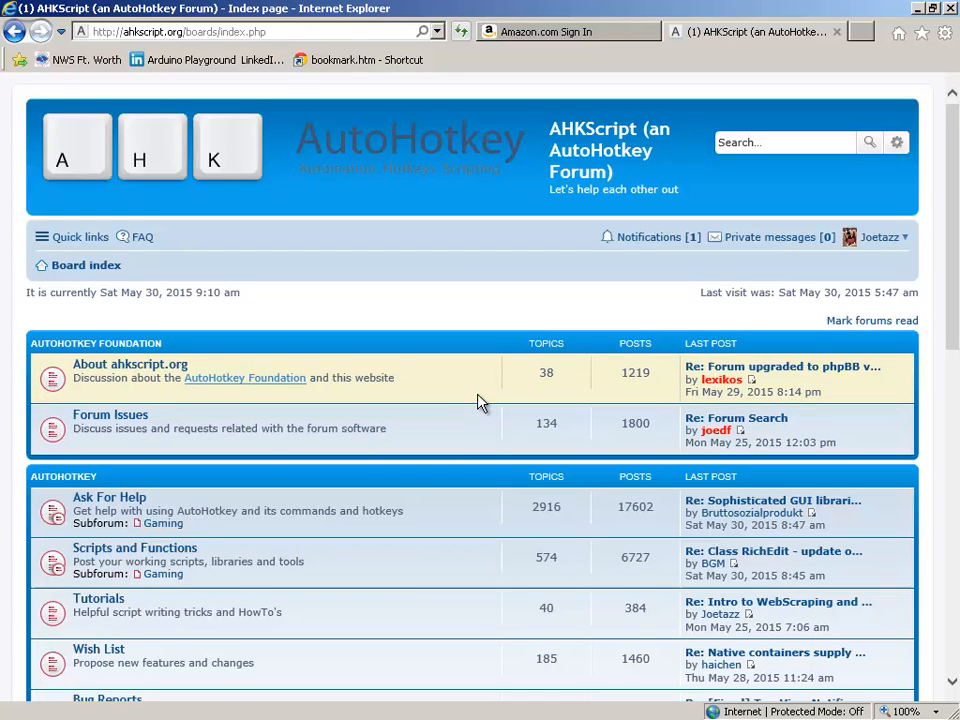
mouse_move(491, 411)
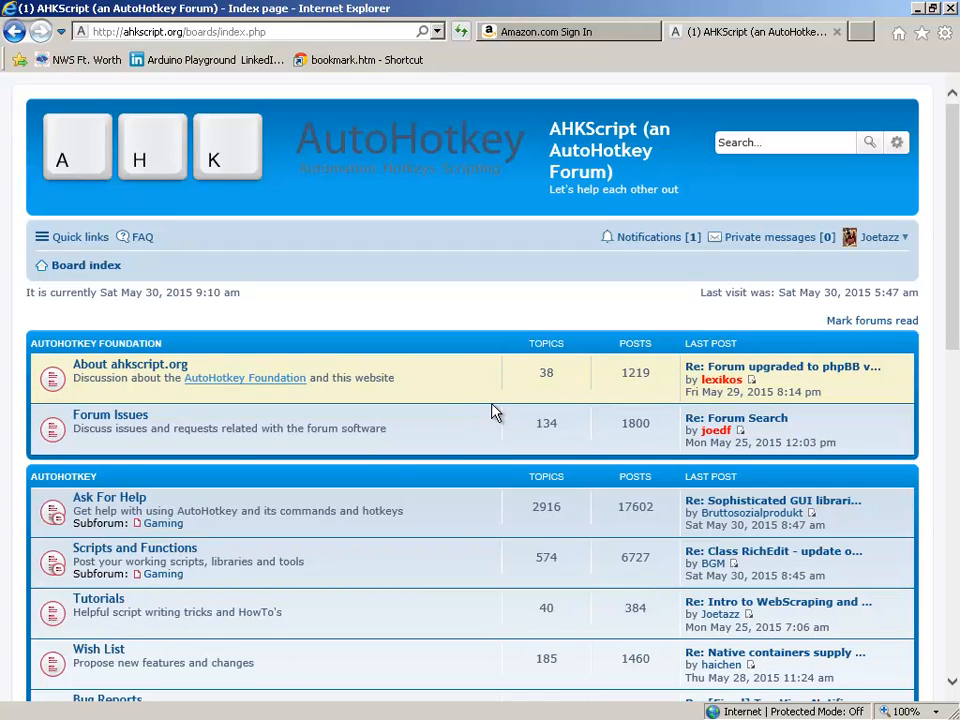
mouse_move(502, 370)
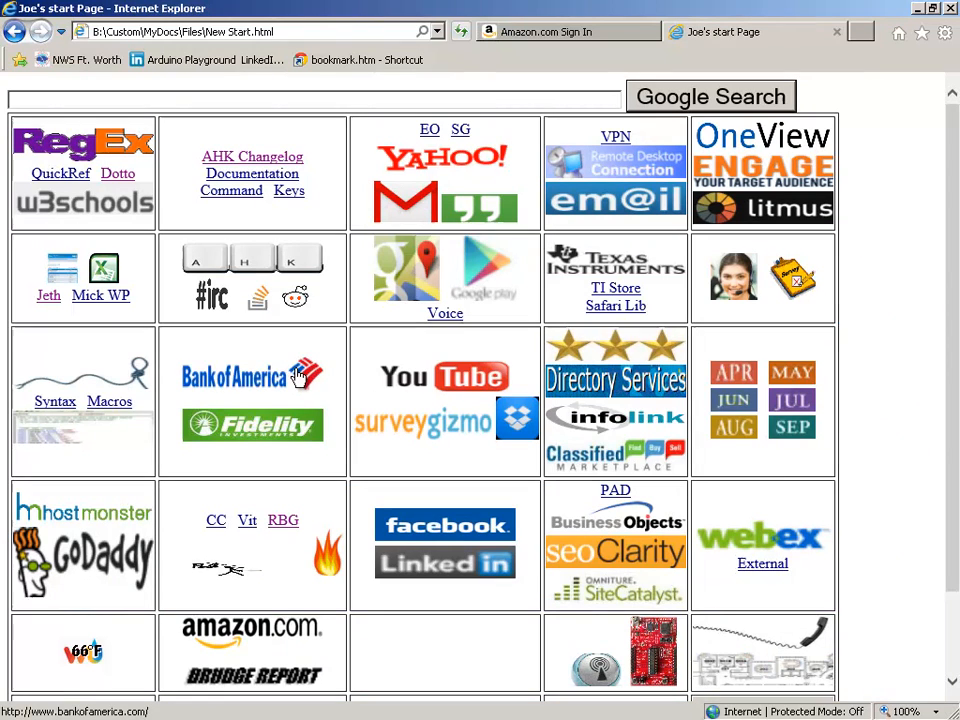
mouse_move(218, 360)
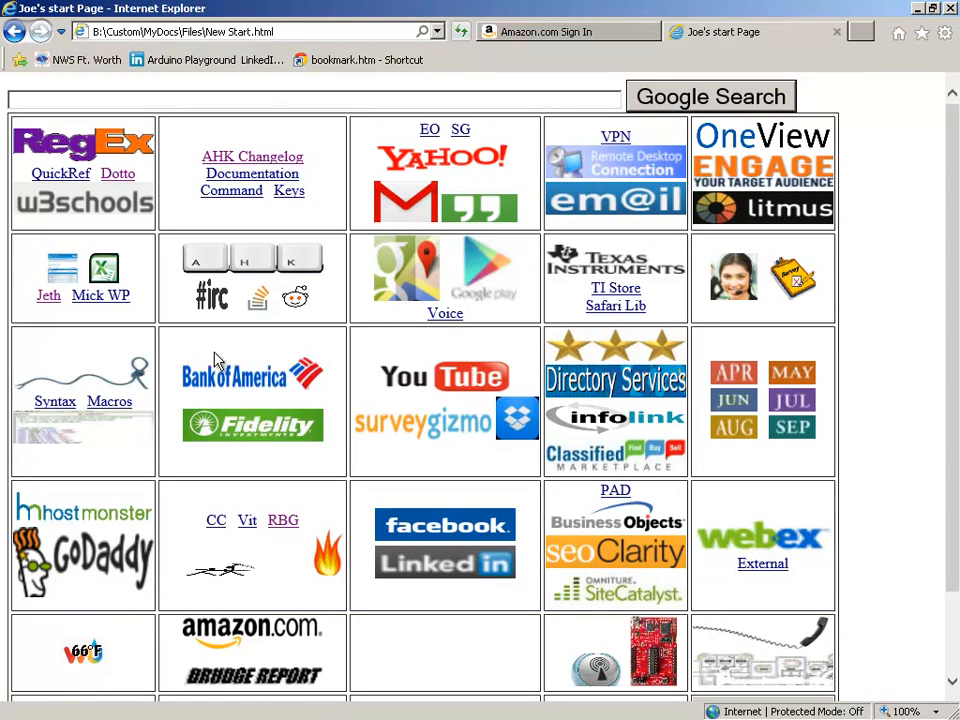
mouse_move(283, 390)
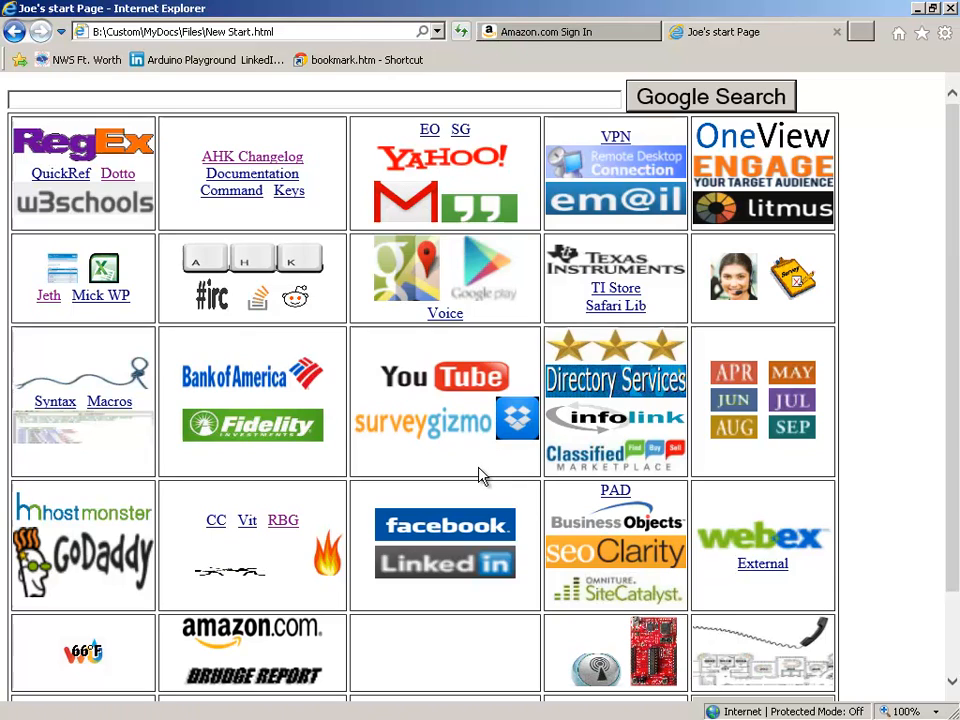
mouse_move(495, 447)
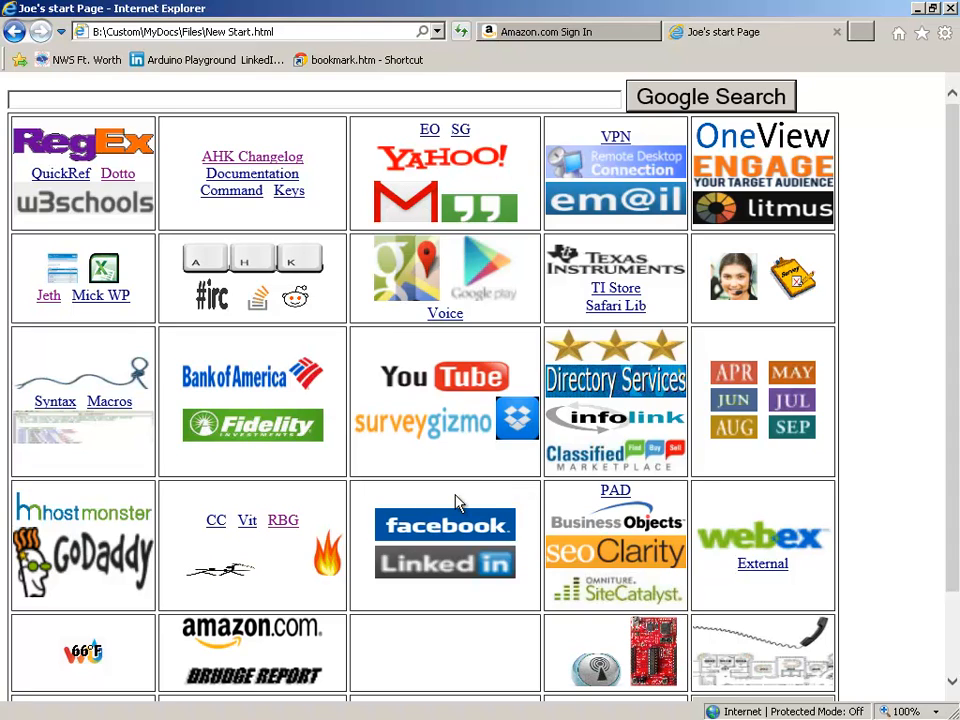
mouse_move(402, 419)
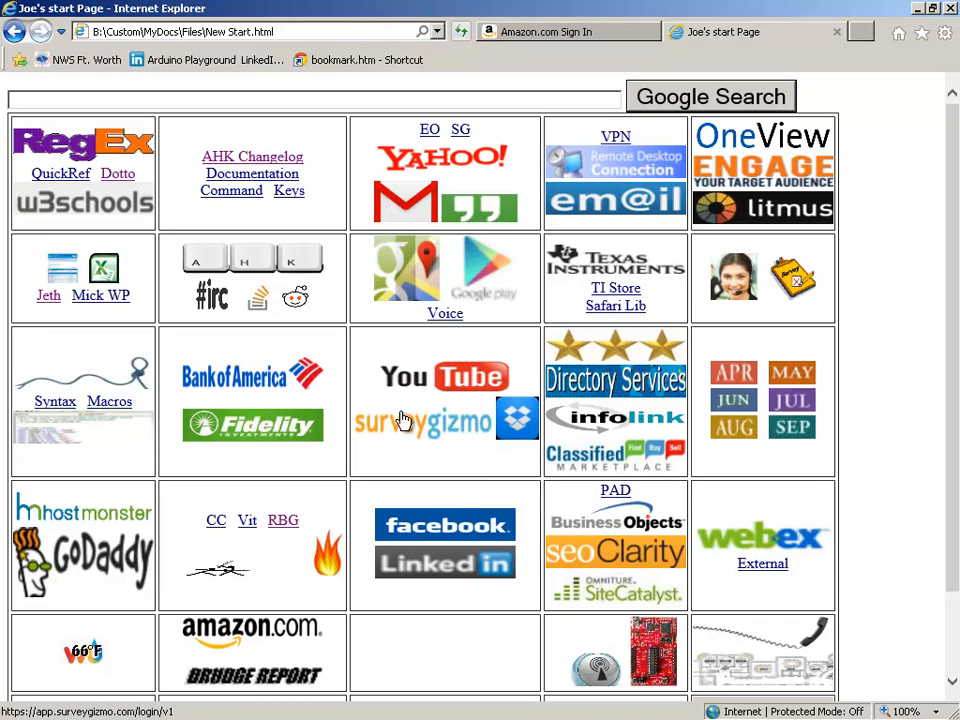
mouse_move(411, 425)
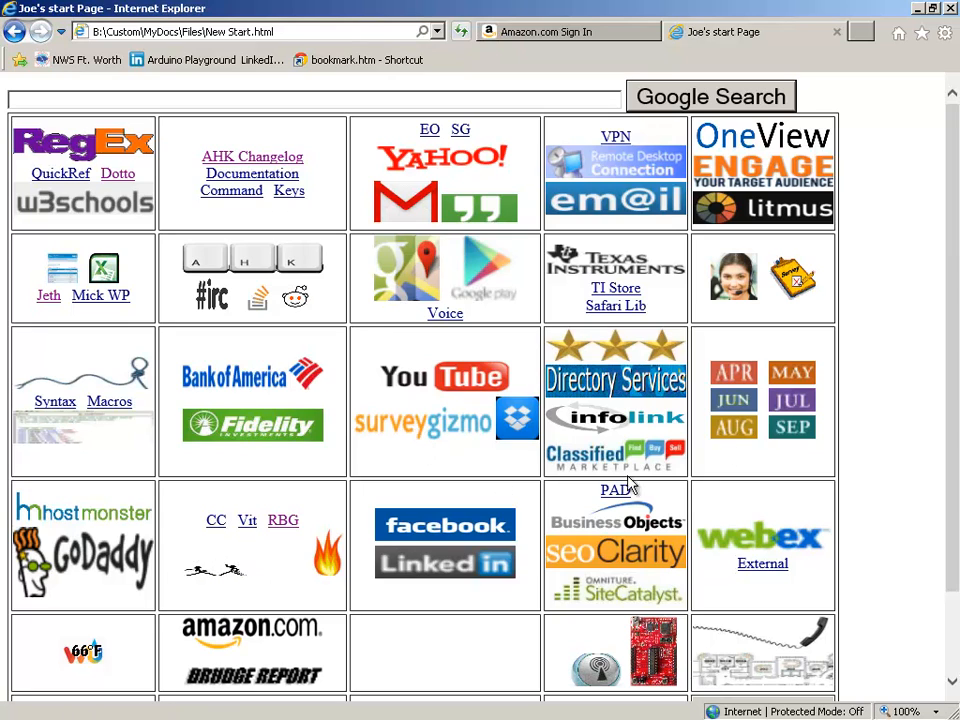
mouse_move(922, 288)
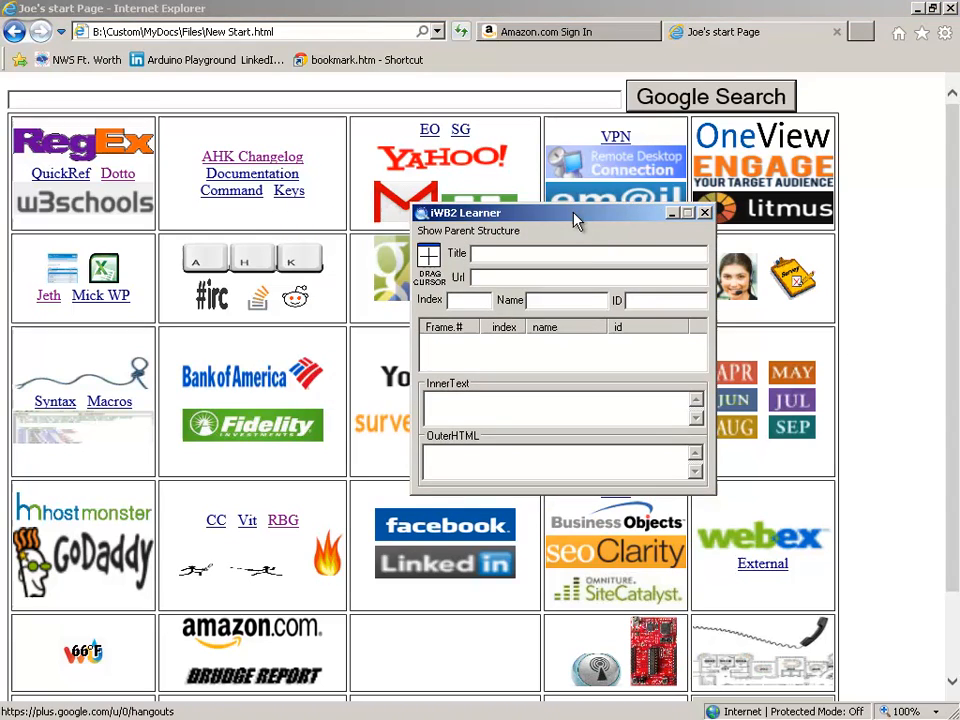
mouse_move(582, 377)
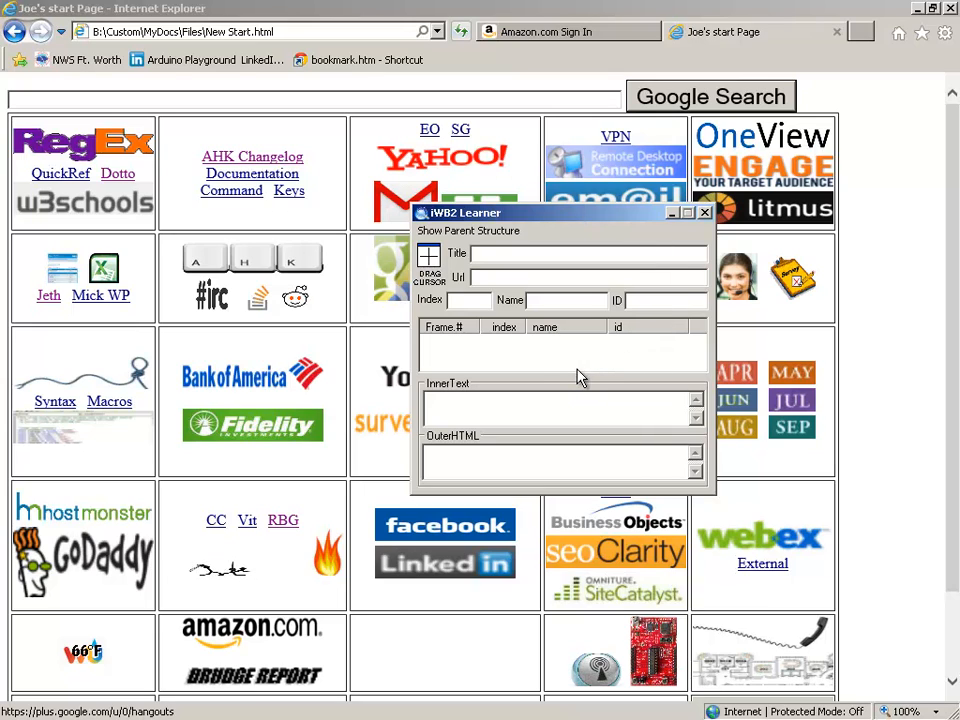
mouse_move(568, 375)
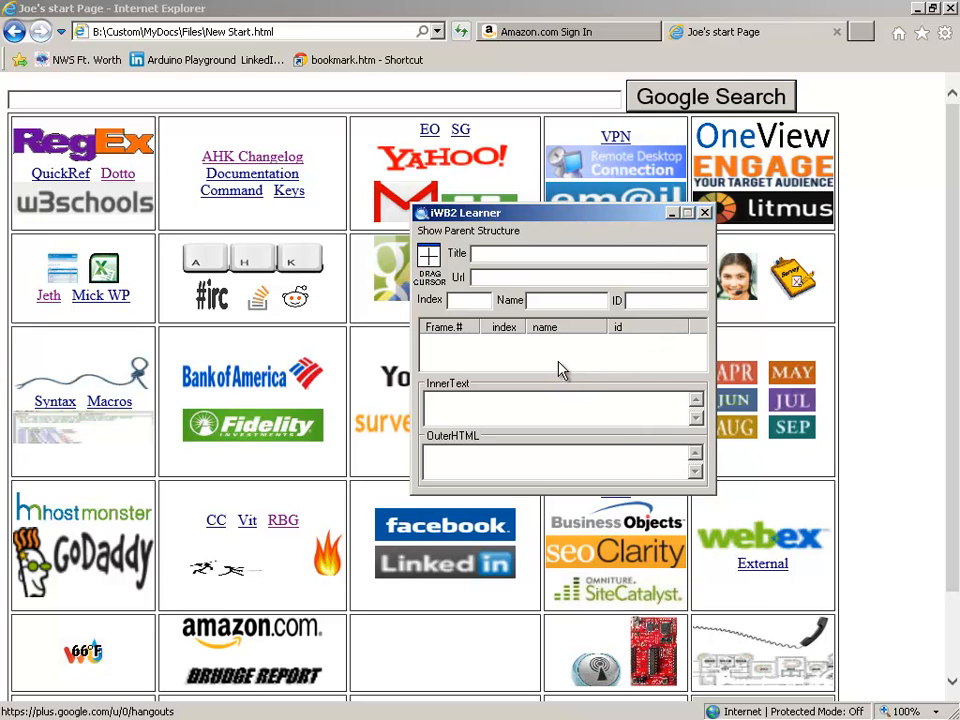
mouse_move(495, 310)
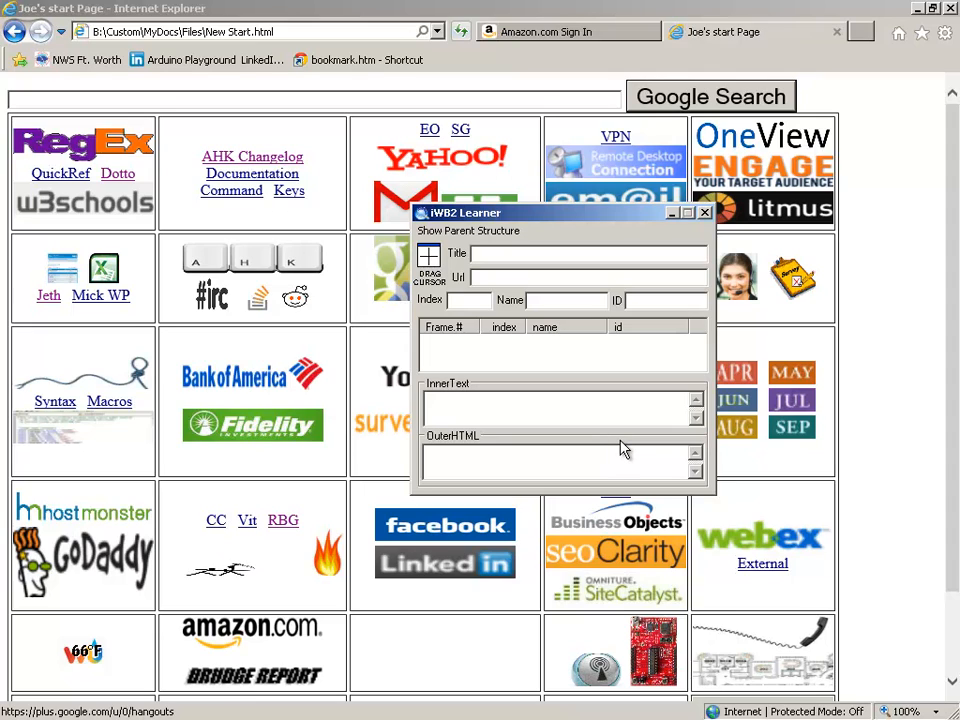
mouse_move(683, 230)
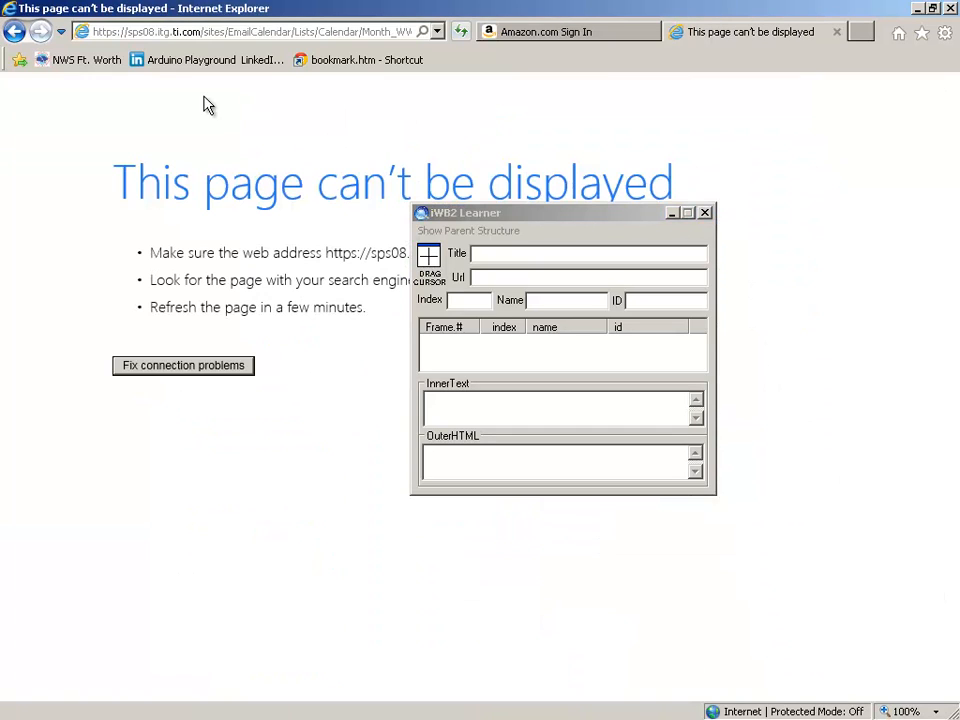
mouse_move(358, 300)
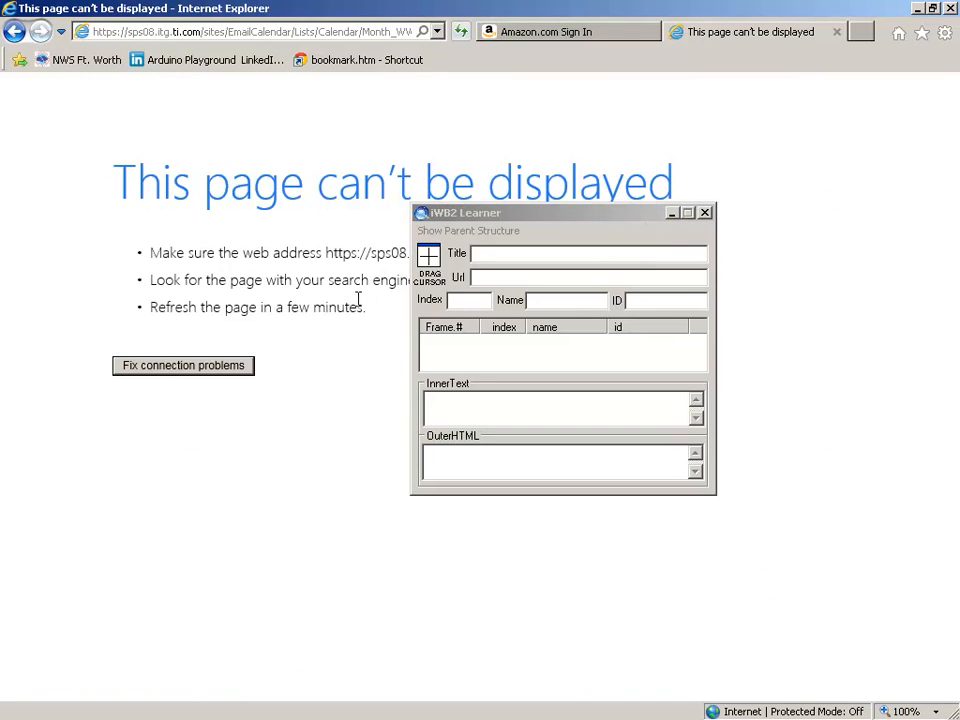
mouse_move(290, 280)
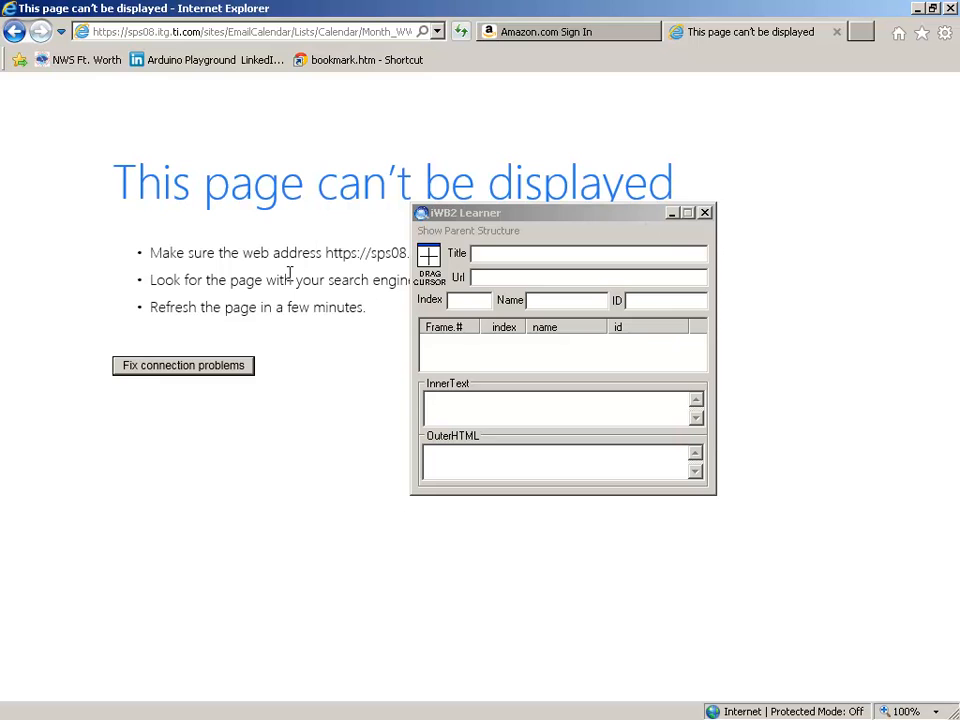